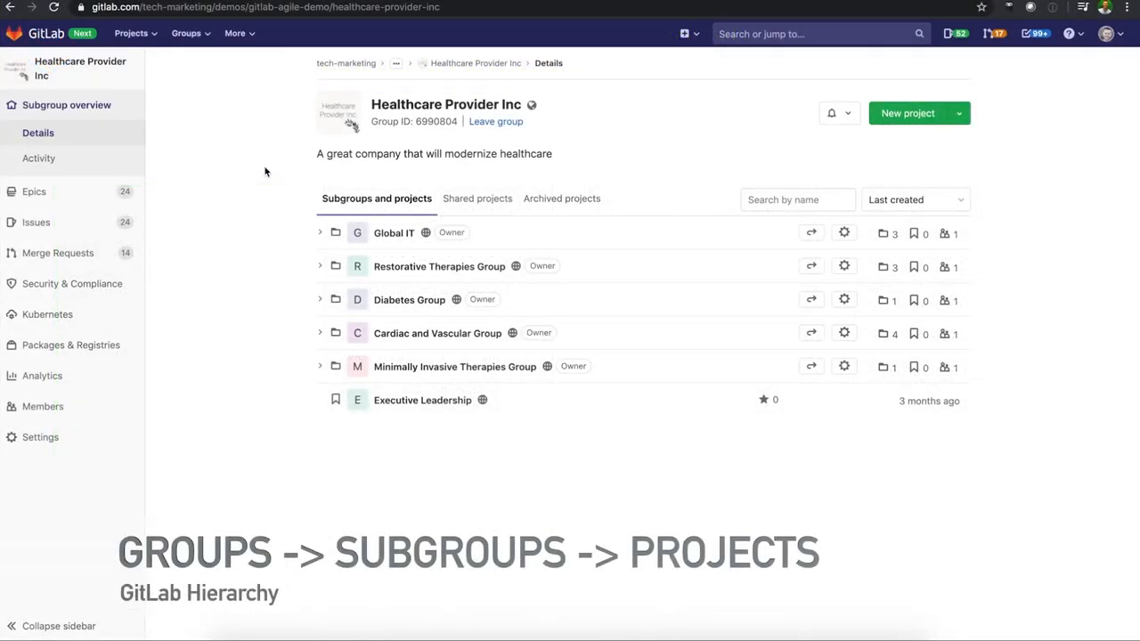
{"action": "mouse_move", "coordinate": [285, 299]}
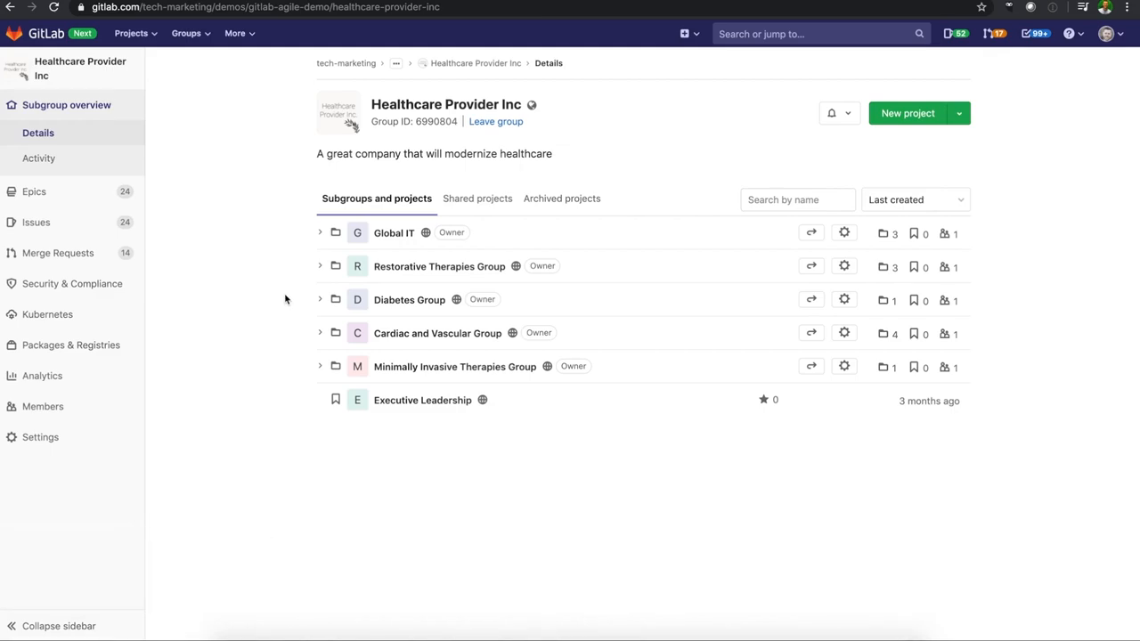
{"action": "mouse_move", "coordinate": [310, 292]}
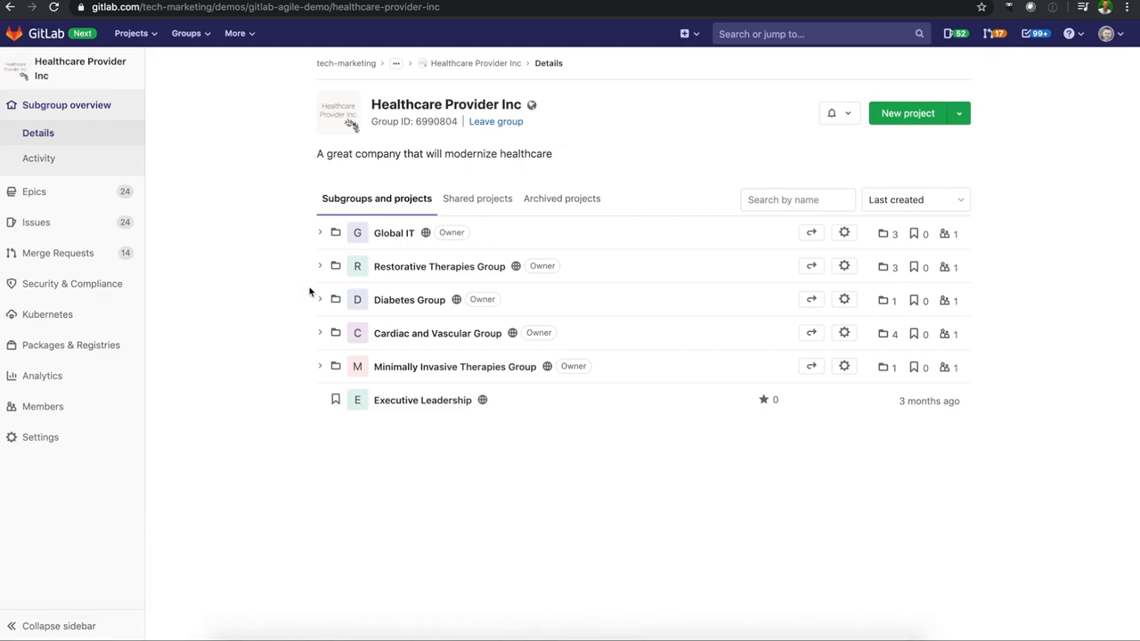
Drill into Restorative Therapies Group > Surgical Technologies and open the Frontend Engineering Team project.
{"action": "left_click", "coordinate": [319, 265]}
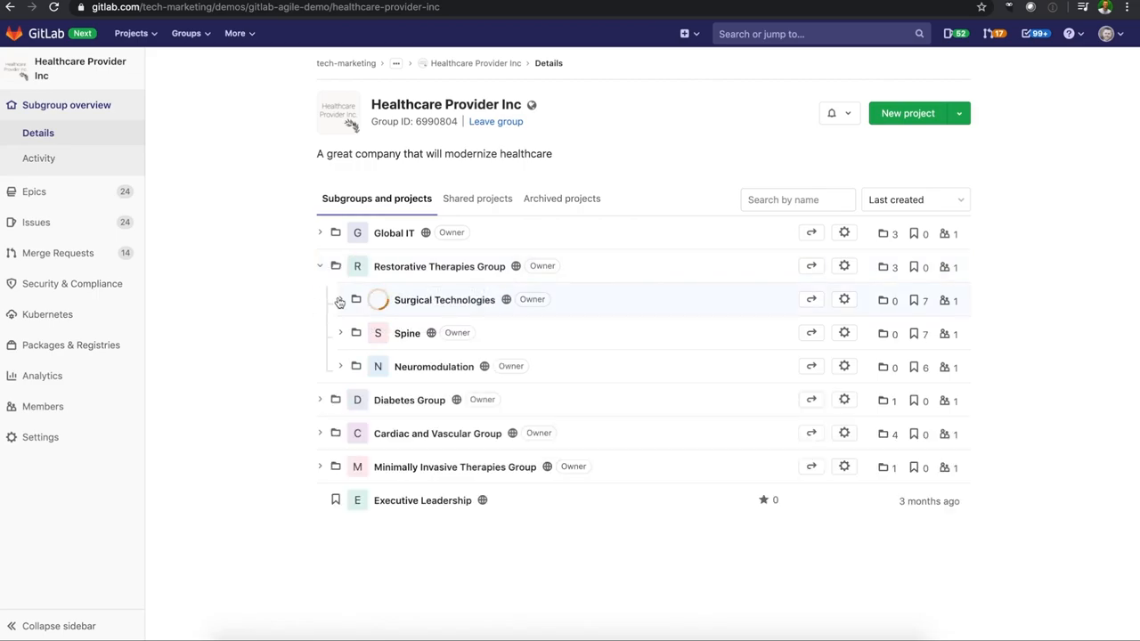
{"action": "left_click", "coordinate": [338, 299]}
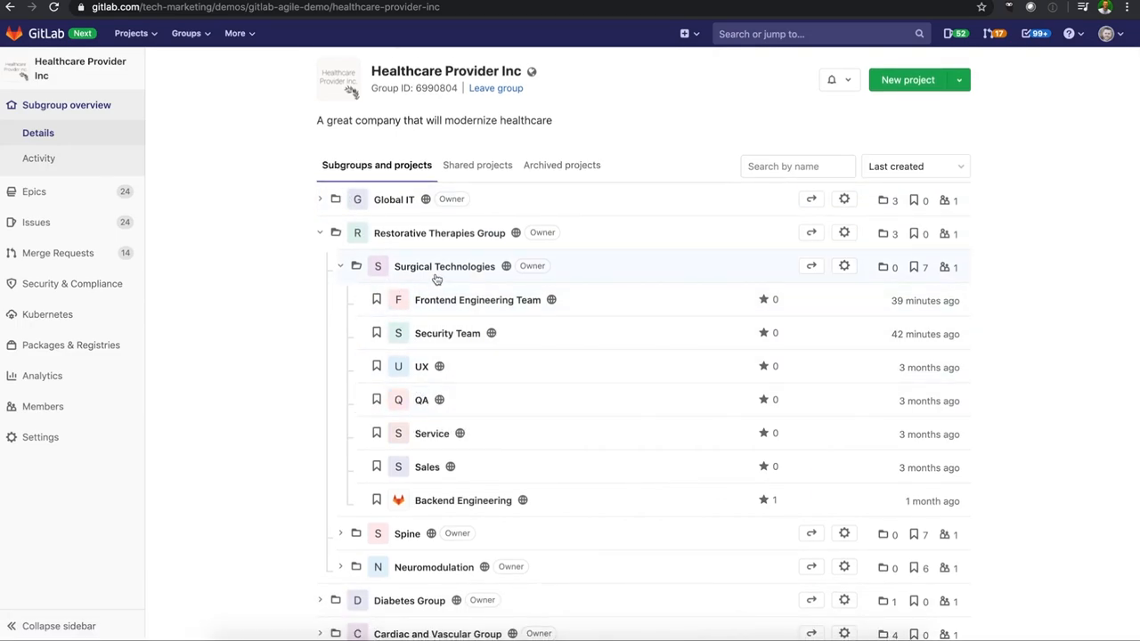
{"action": "mouse_move", "coordinate": [338, 360]}
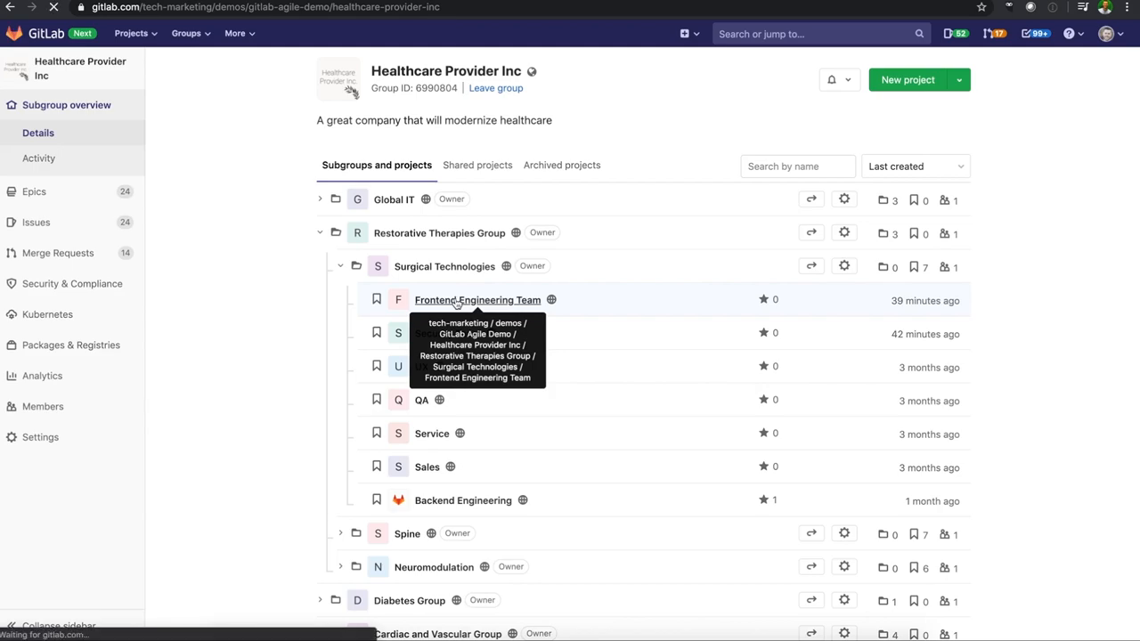
{"action": "left_click", "coordinate": [477, 300]}
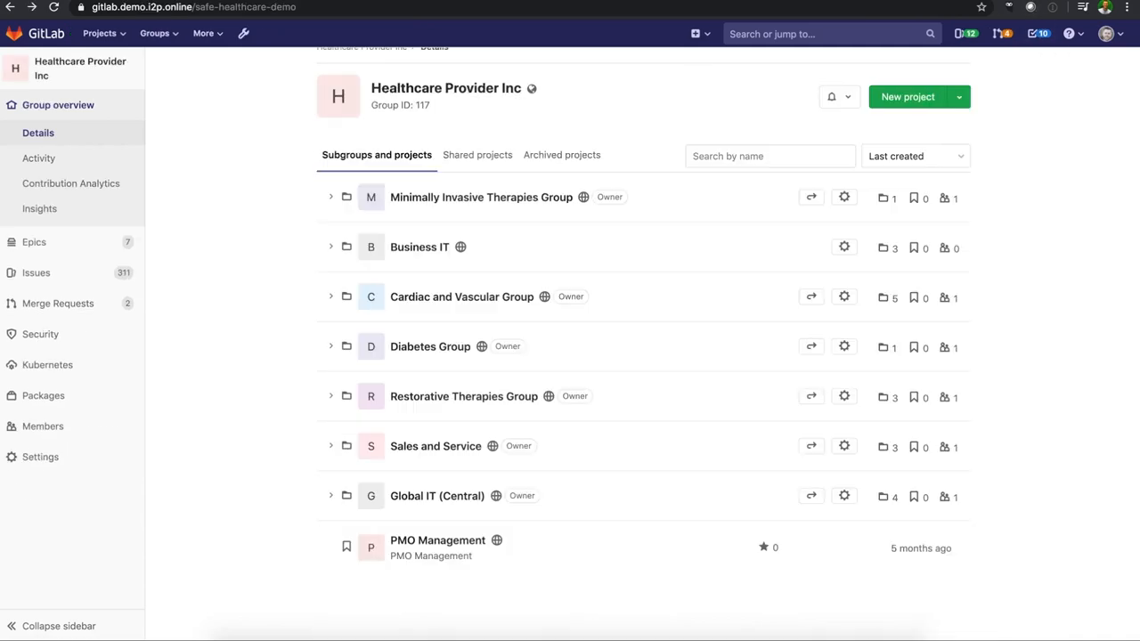
{"action": "mouse_move", "coordinate": [242, 32]}
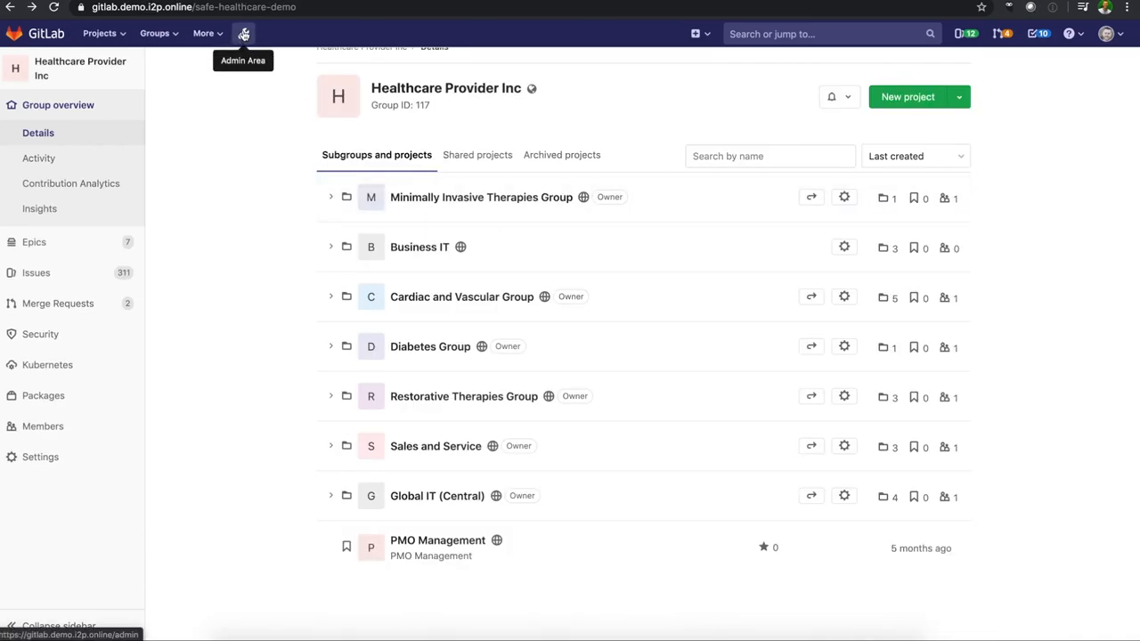
Go to the Admin Area and open the Service Templates page.
{"action": "left_click", "coordinate": [242, 34]}
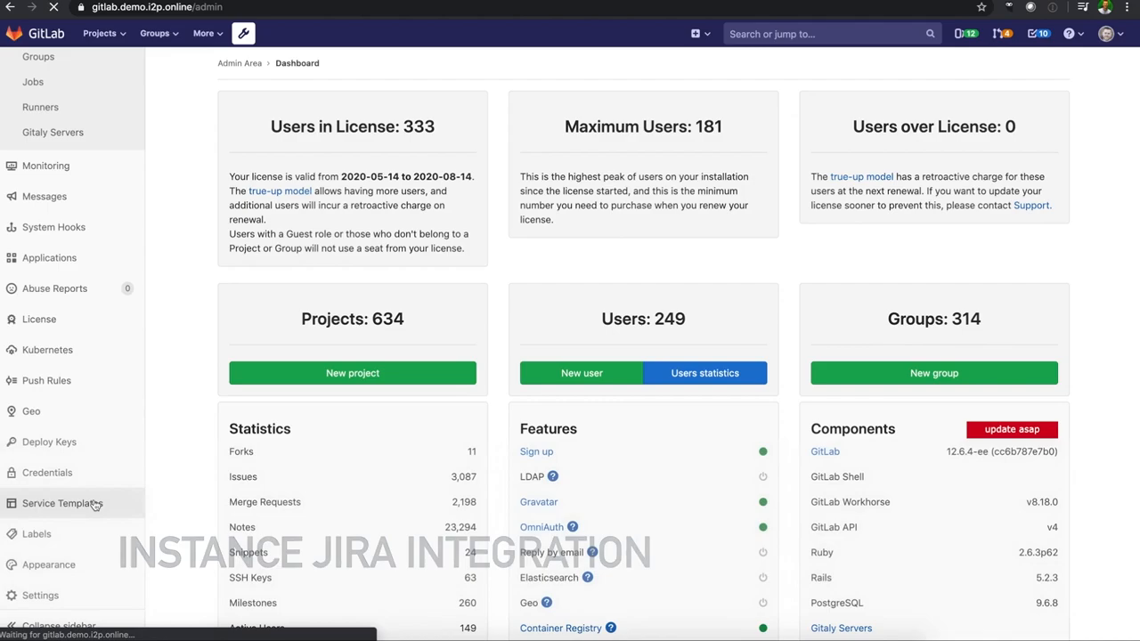
{"action": "left_click", "coordinate": [62, 502]}
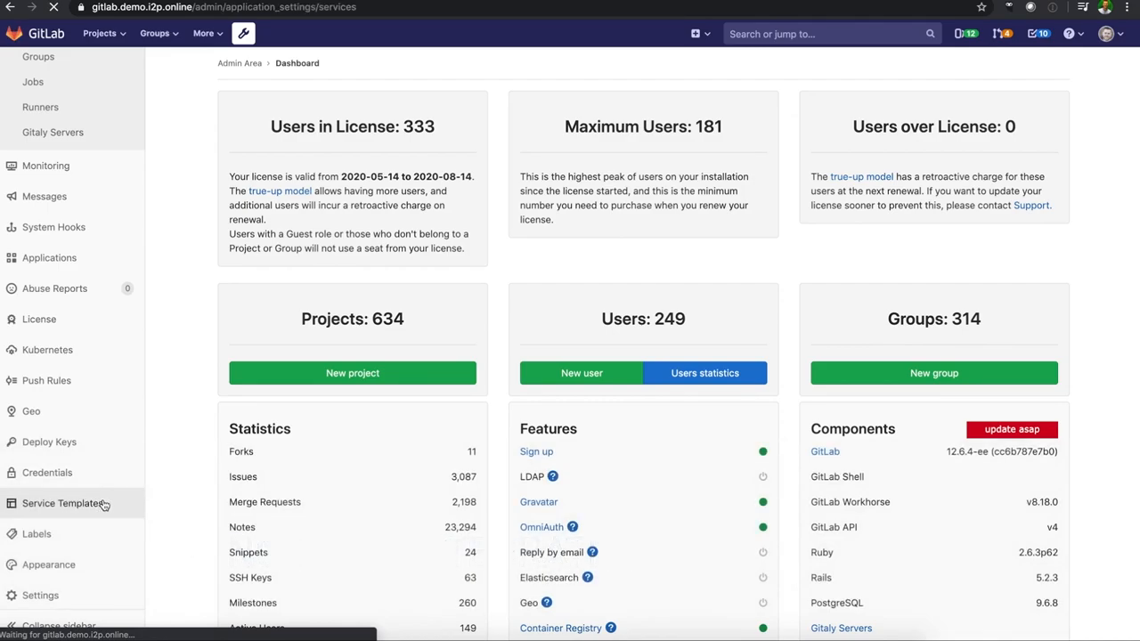
{"action": "left_click", "coordinate": [62, 502]}
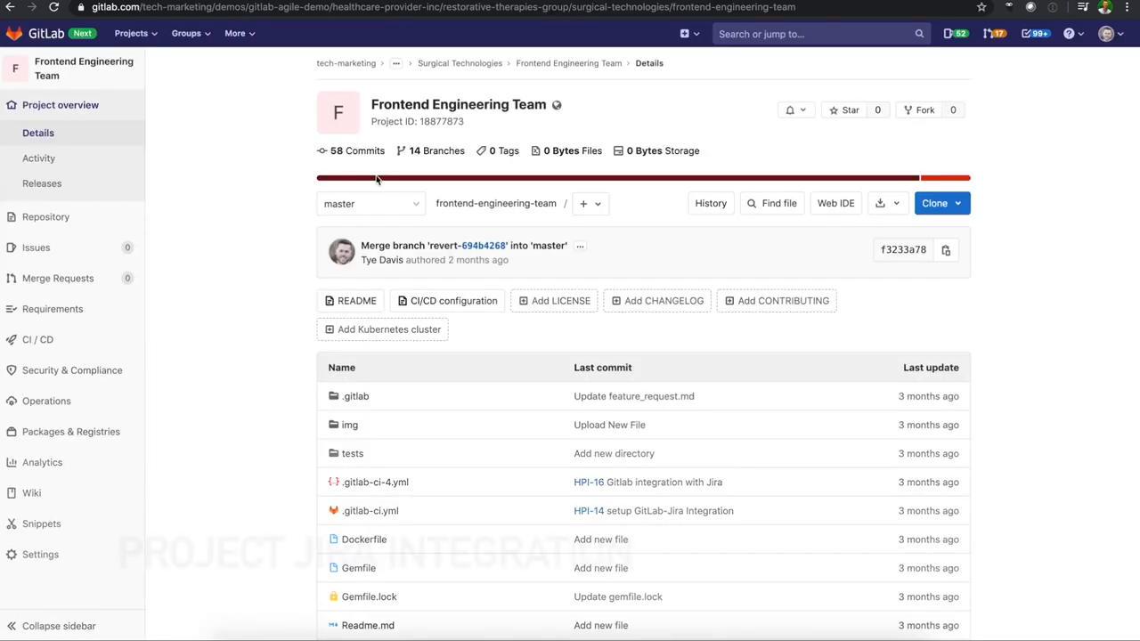
Reach the project's Settings > Integrations list and open the Jira integration form.
{"action": "scroll", "scroll_direction": "down", "scroll_amount": 3}
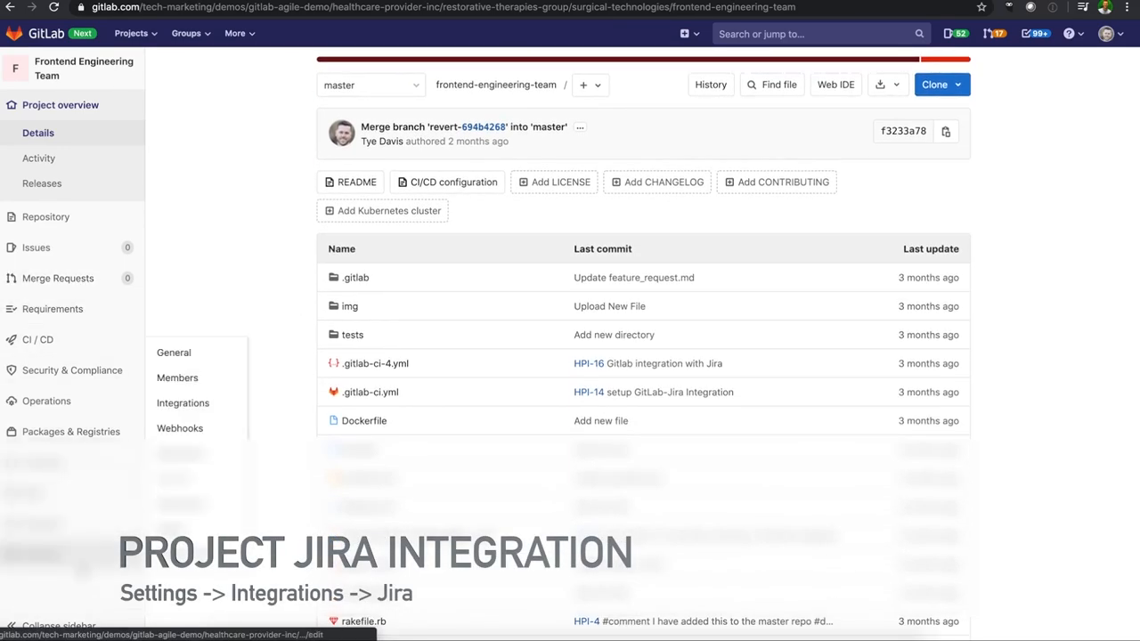
{"action": "left_click", "coordinate": [182, 403]}
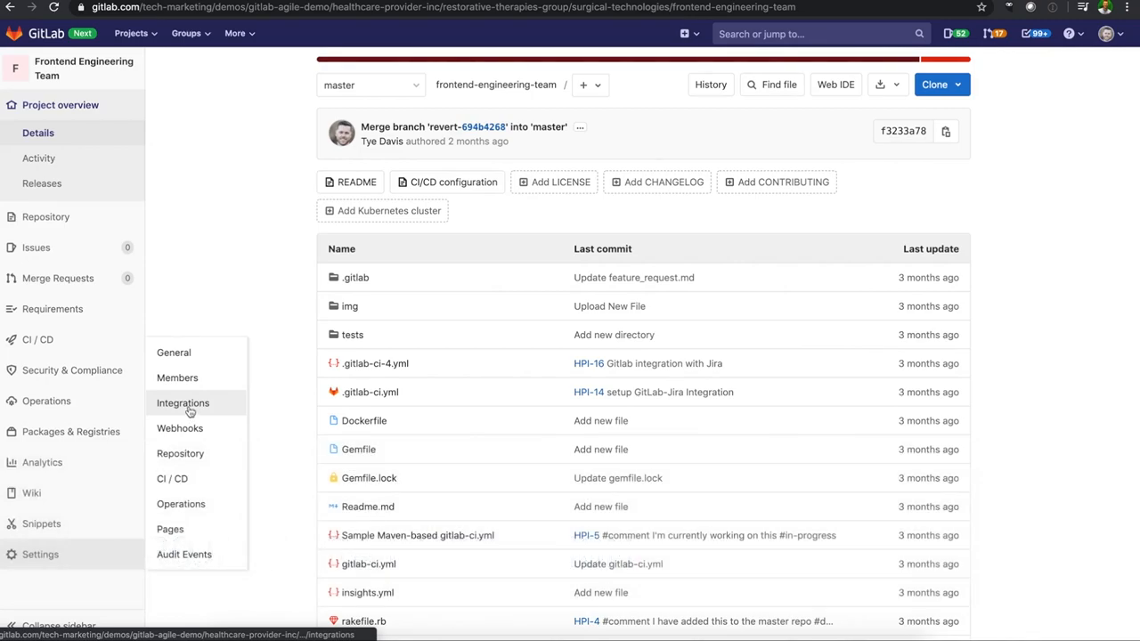
{"action": "left_click", "coordinate": [181, 403]}
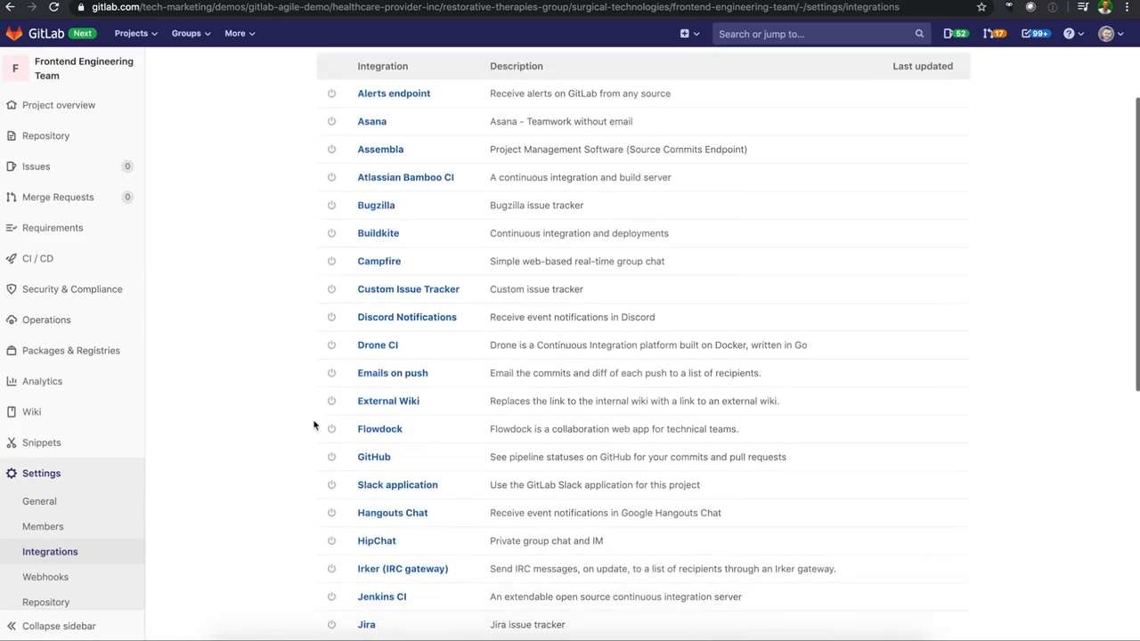
{"action": "scroll", "scroll_direction": "down", "scroll_amount": 3}
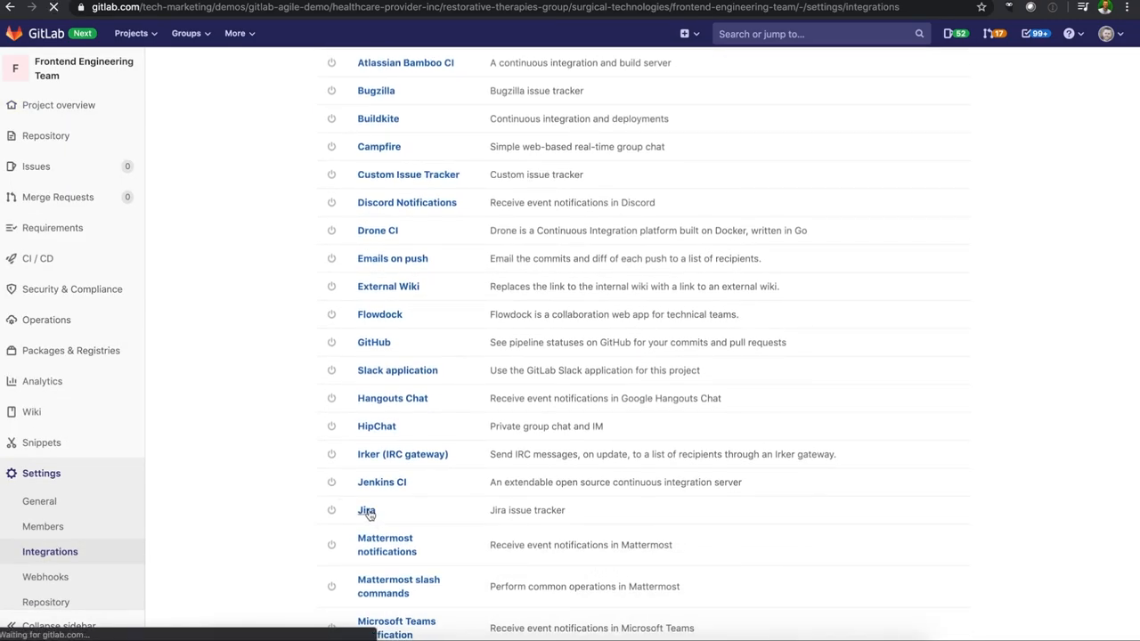
{"action": "left_click", "coordinate": [367, 509]}
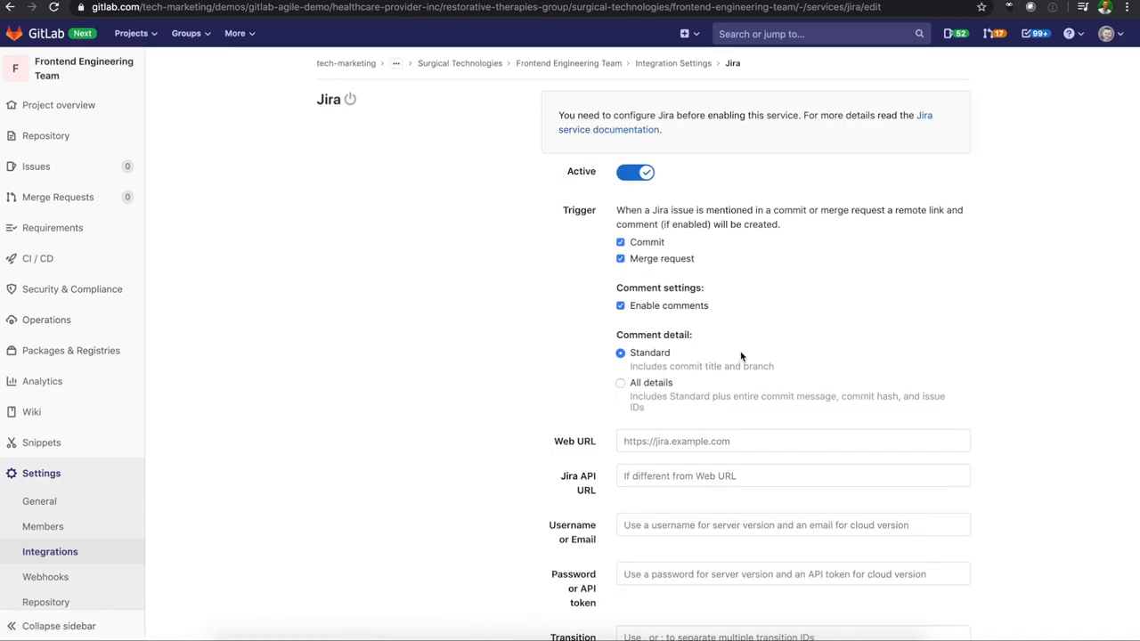
{"action": "scroll", "scroll_direction": "down", "scroll_amount": 3}
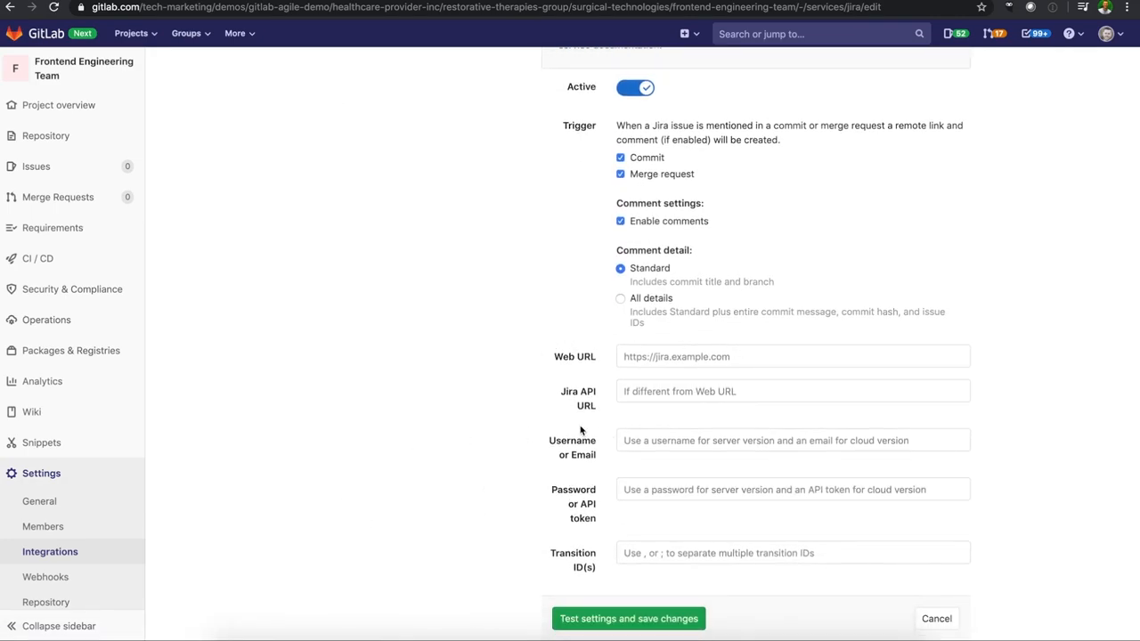
{"action": "mouse_move", "coordinate": [502, 394]}
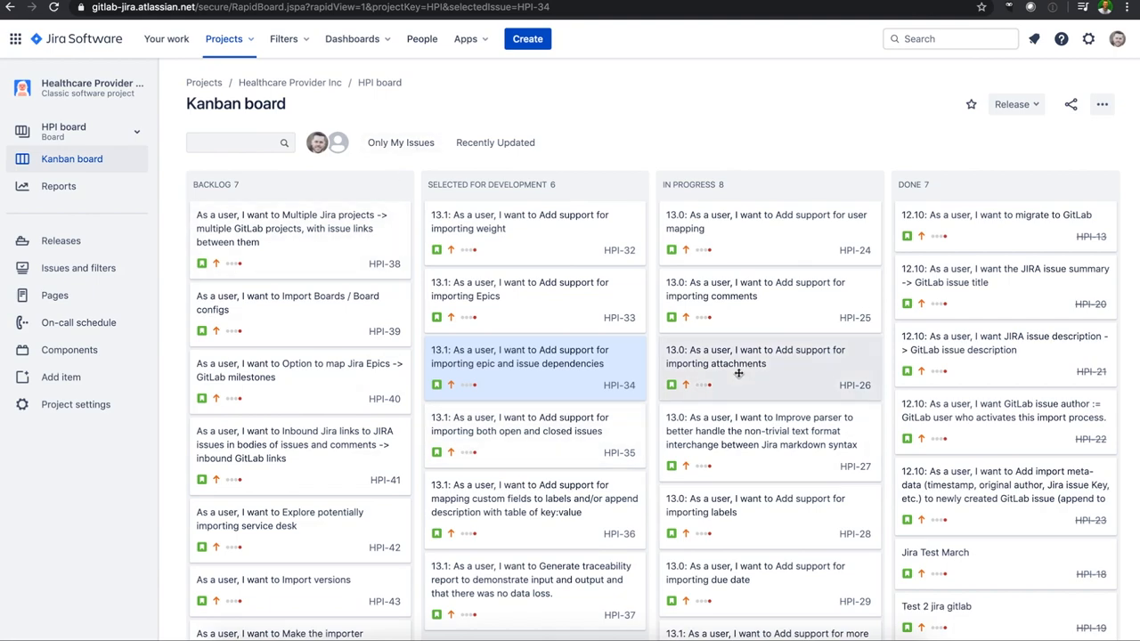
{"action": "mouse_move", "coordinate": [520, 116]}
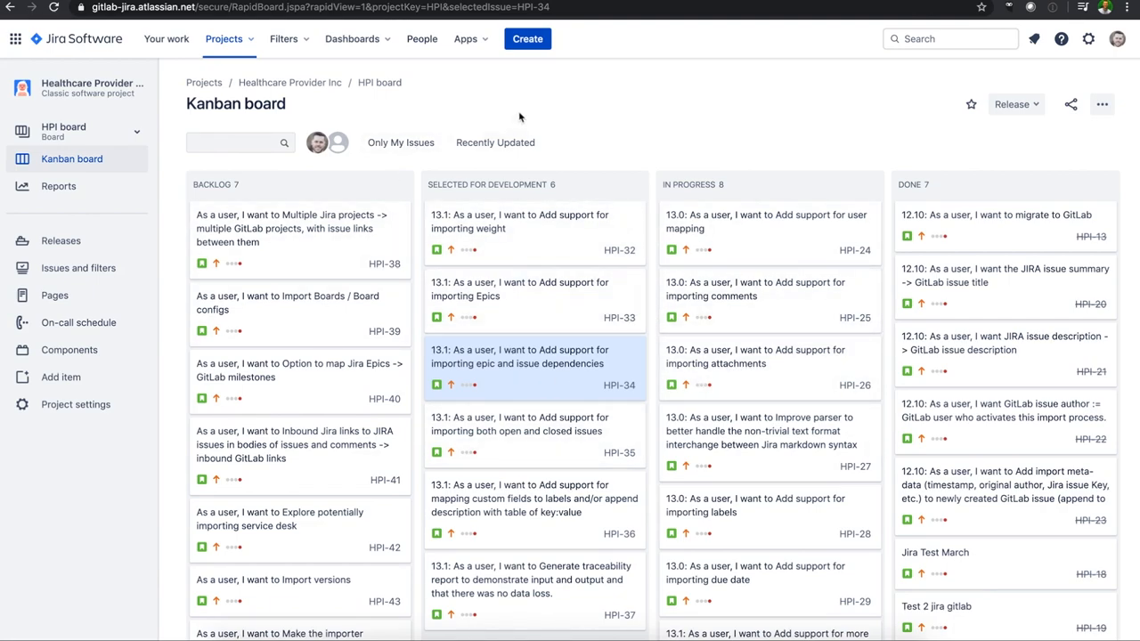
{"action": "mouse_move", "coordinate": [352, 39]}
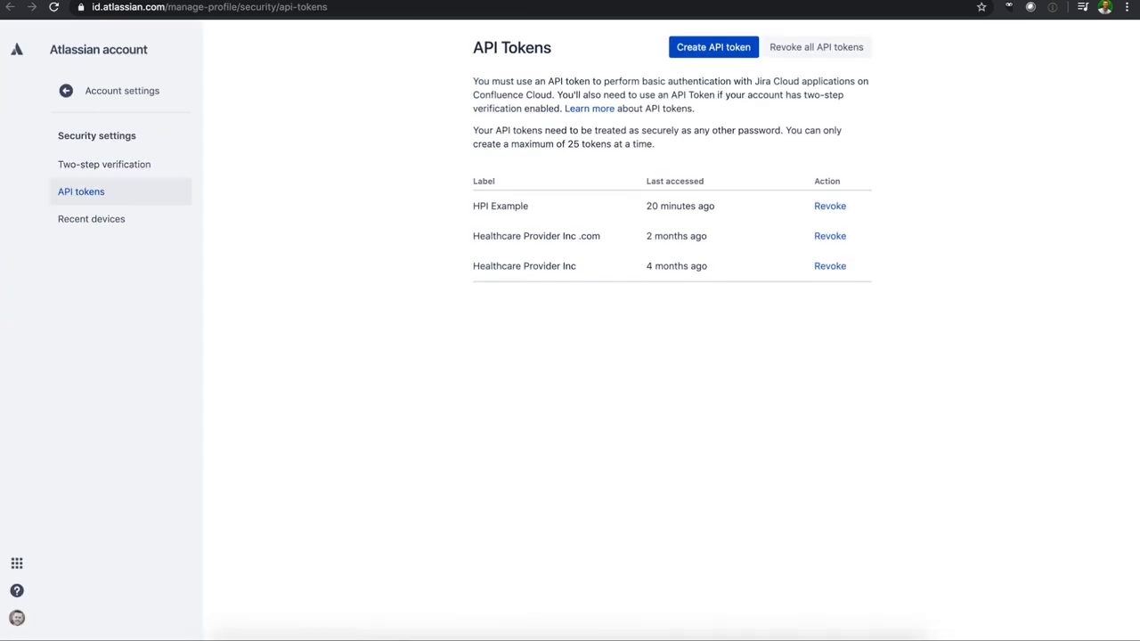
Create an Atlassian API token labelled 'HPI Example 2' and copy it to the clipboard.
{"action": "left_click", "coordinate": [223, 7]}
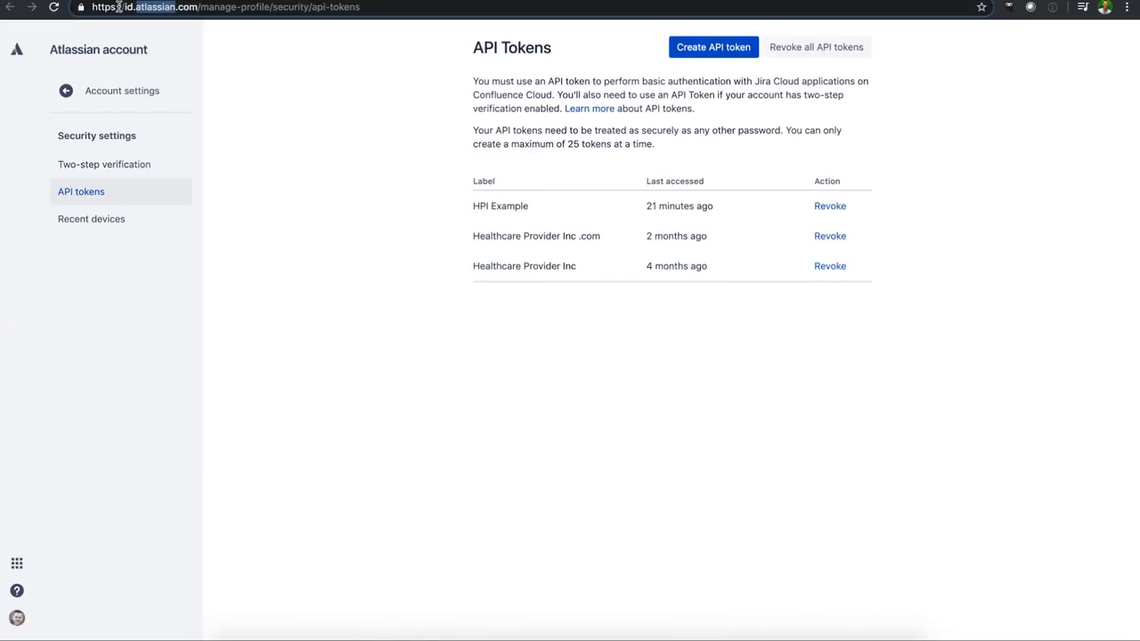
{"action": "mouse_move", "coordinate": [292, 49]}
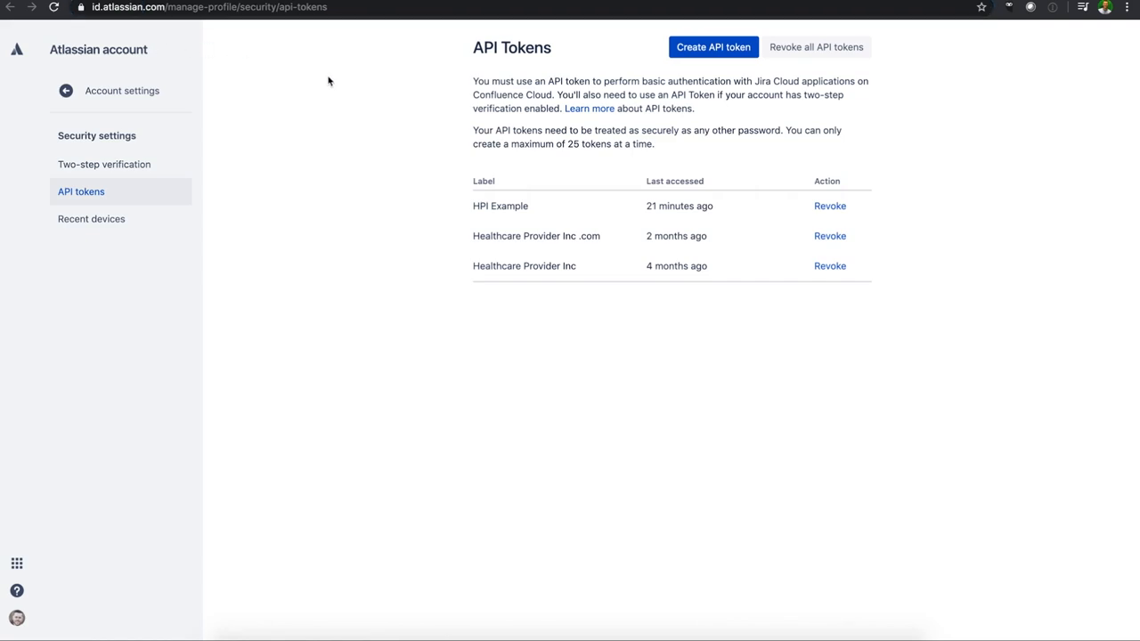
{"action": "mouse_move", "coordinate": [401, 82]}
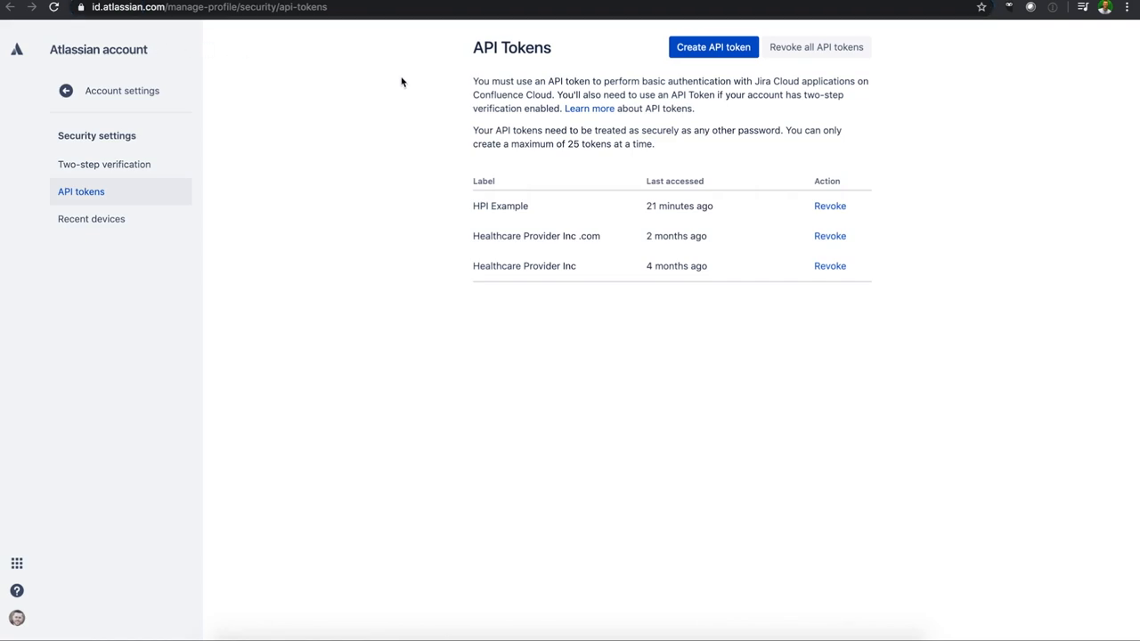
{"action": "left_click", "coordinate": [712, 46]}
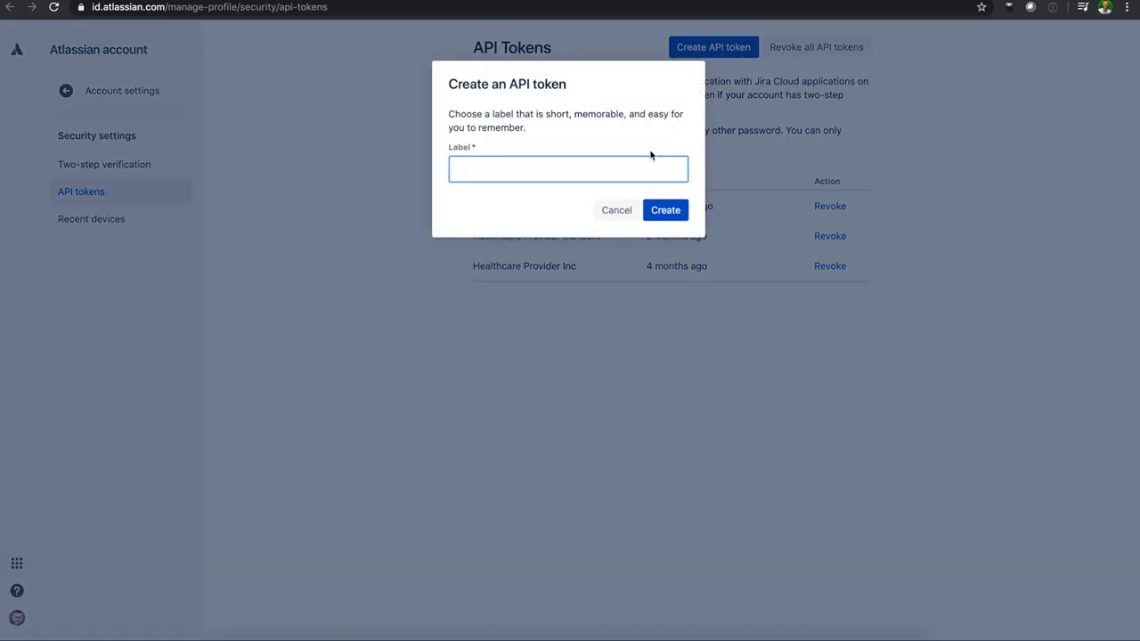
{"action": "type", "text": "HPI Ex"}
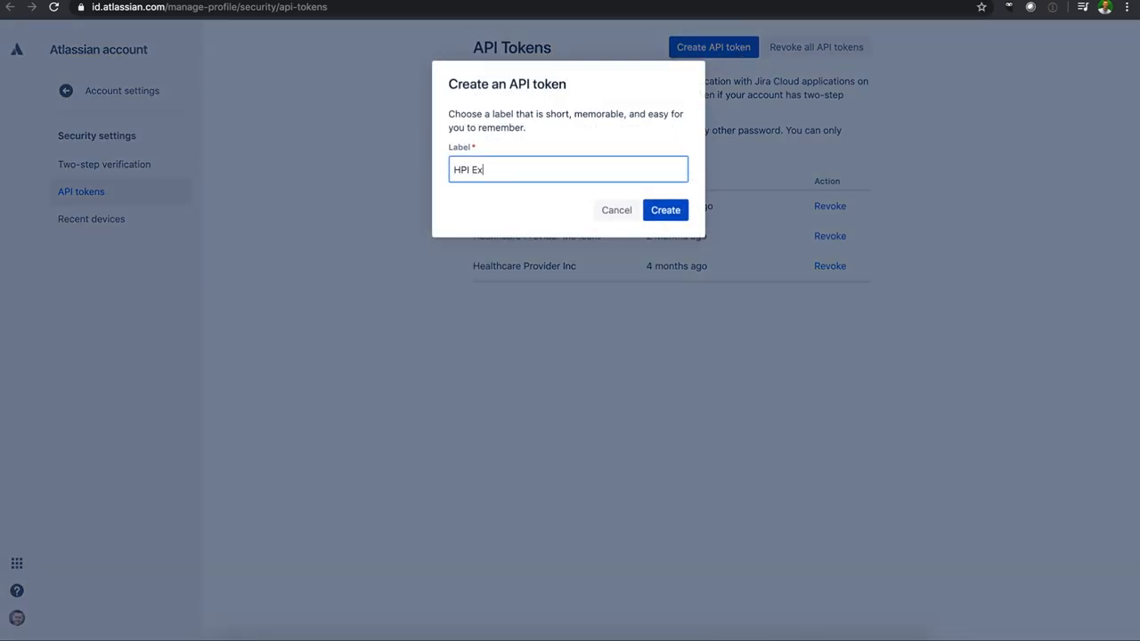
{"action": "type", "text": "ample 2"}
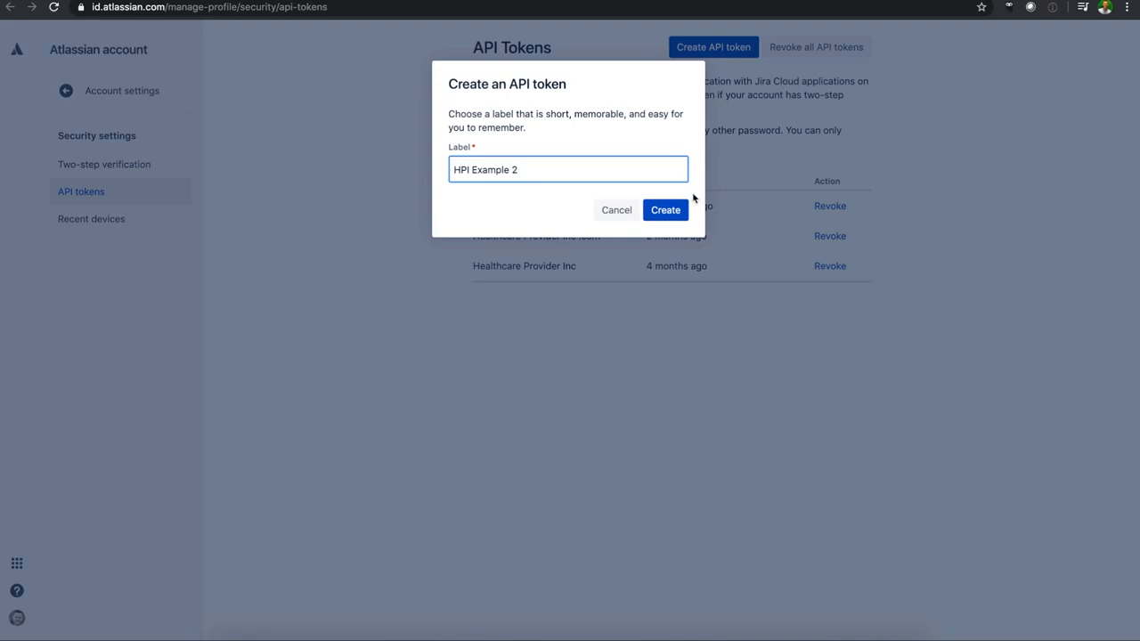
{"action": "left_click", "coordinate": [664, 210]}
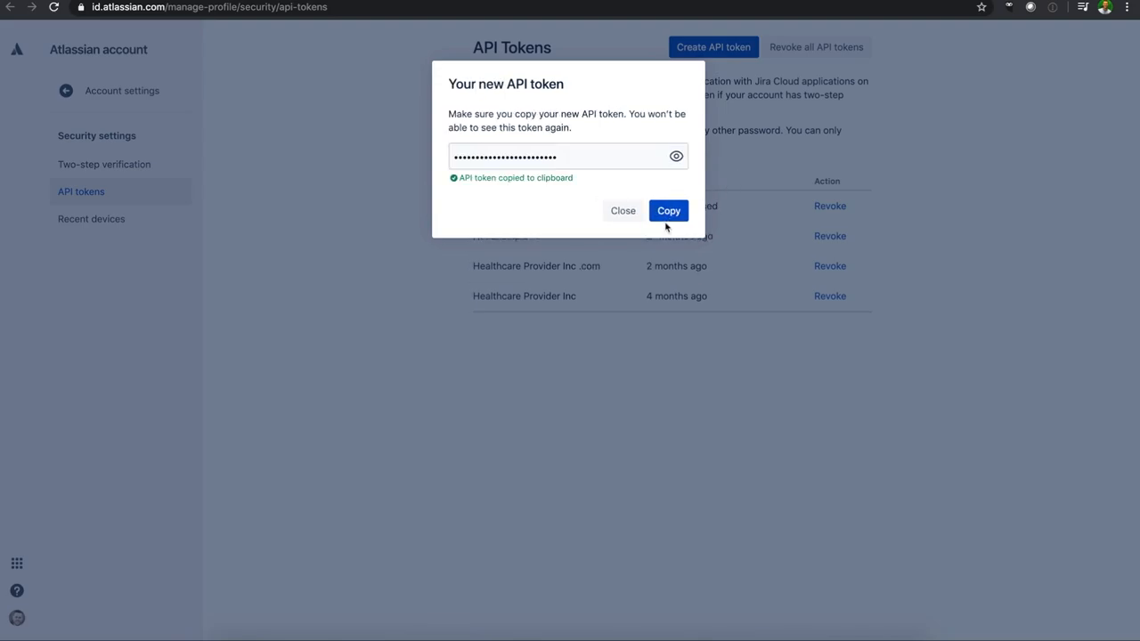
{"action": "left_click", "coordinate": [623, 210]}
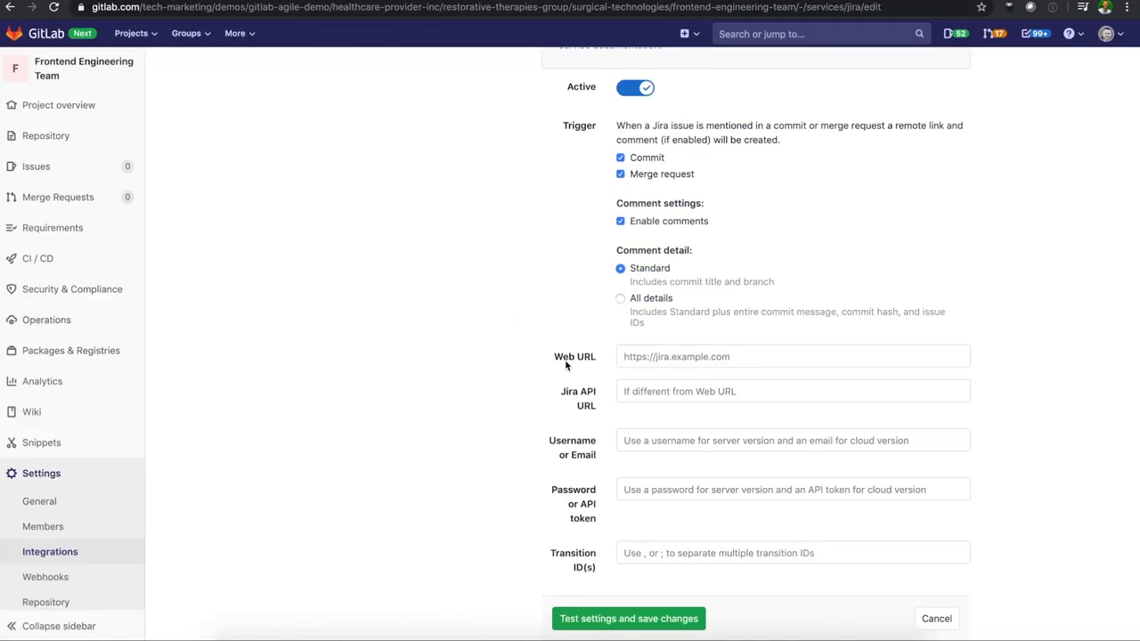
{"action": "left_click", "coordinate": [793, 356]}
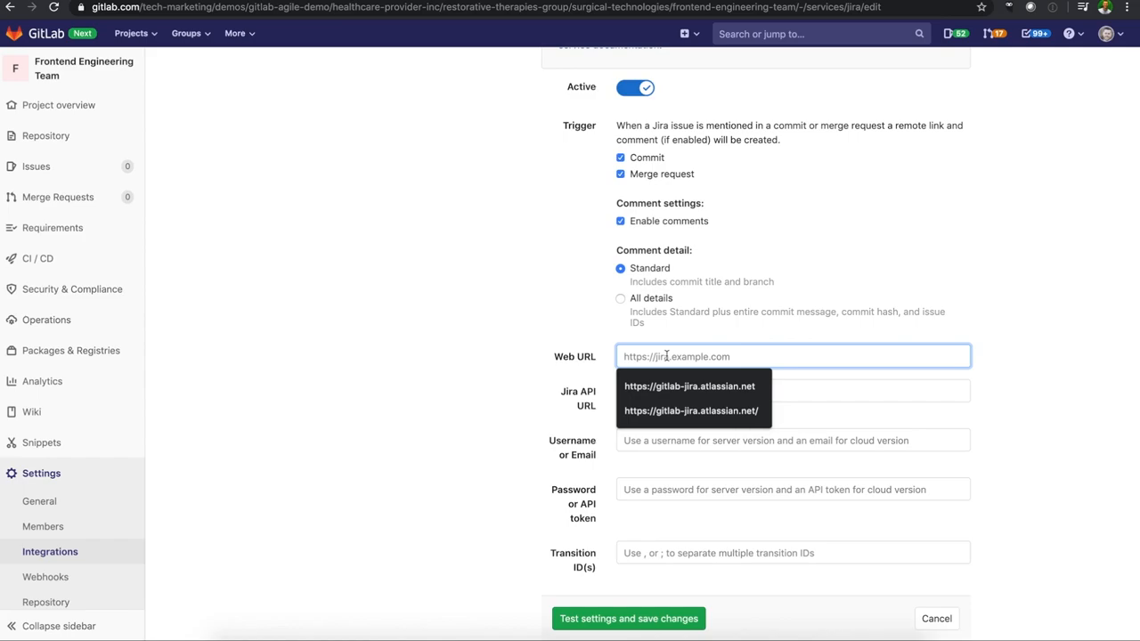
{"action": "left_click", "coordinate": [689, 384]}
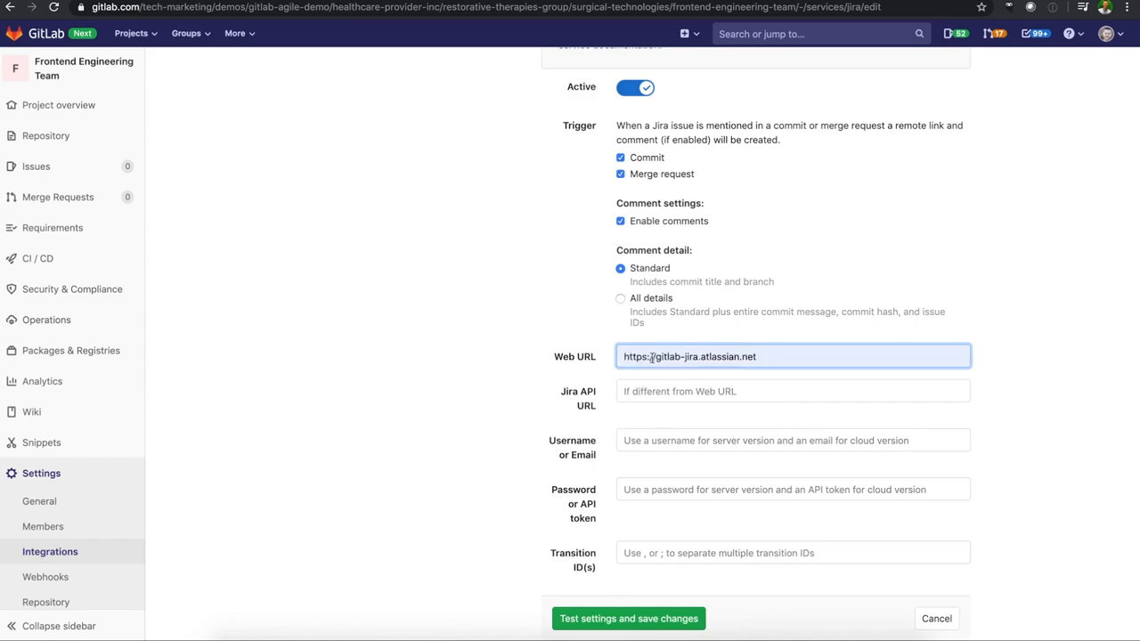
{"action": "left_click", "coordinate": [695, 356]}
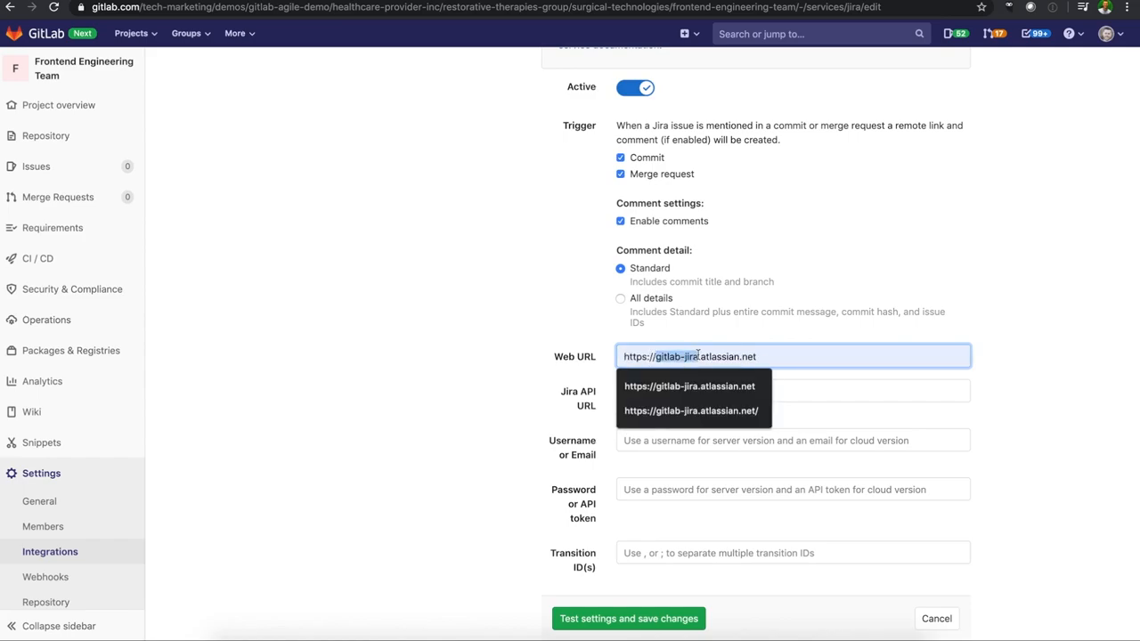
{"action": "mouse_move", "coordinate": [534, 321]}
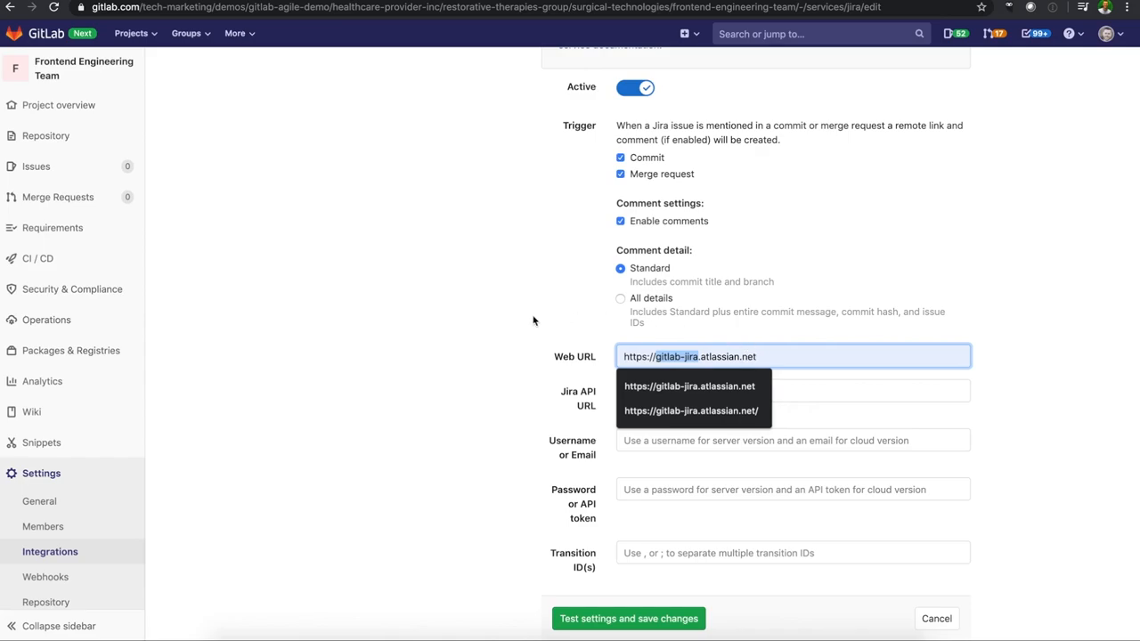
{"action": "left_click", "coordinate": [703, 392]}
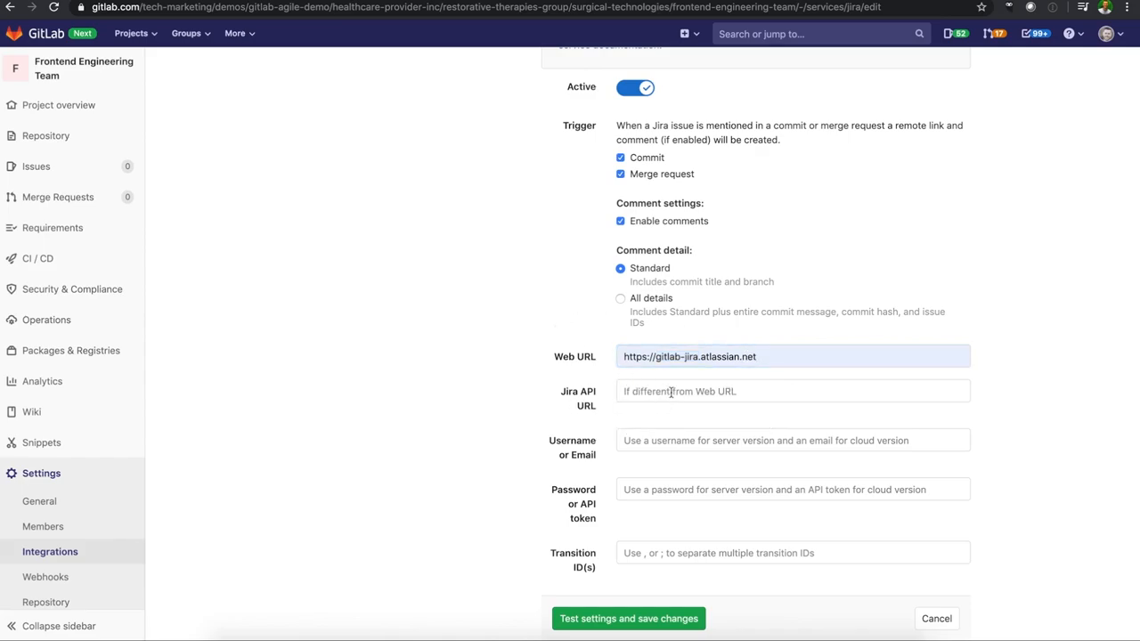
{"action": "mouse_move", "coordinate": [541, 436]}
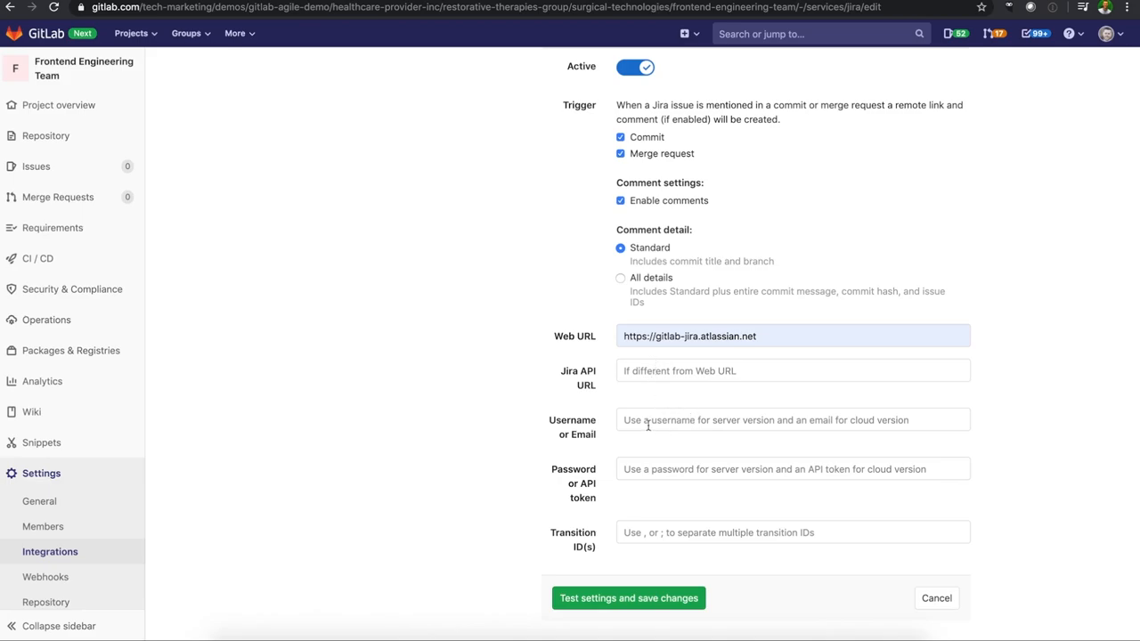
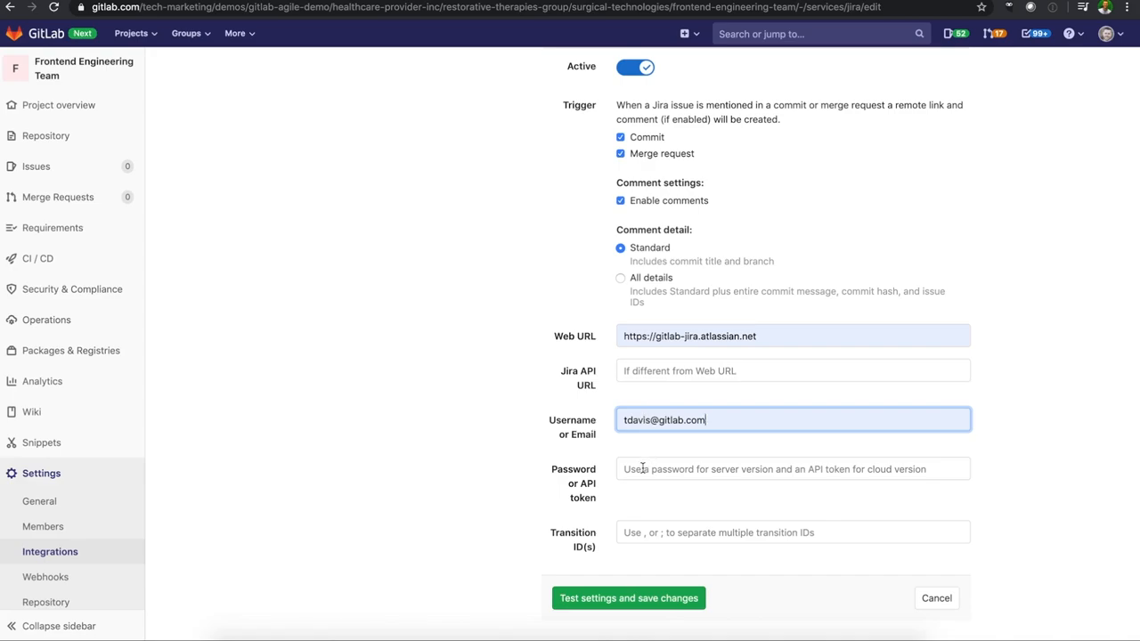
{"action": "left_click", "coordinate": [792, 469]}
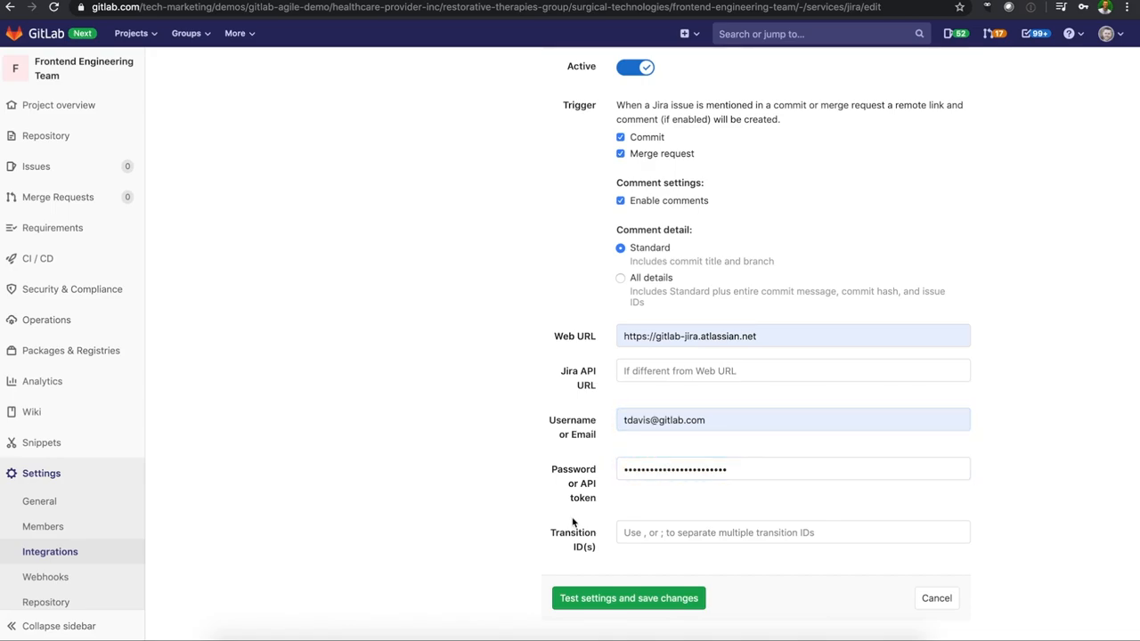
{"action": "scroll", "scroll_direction": "down", "scroll_amount": 3}
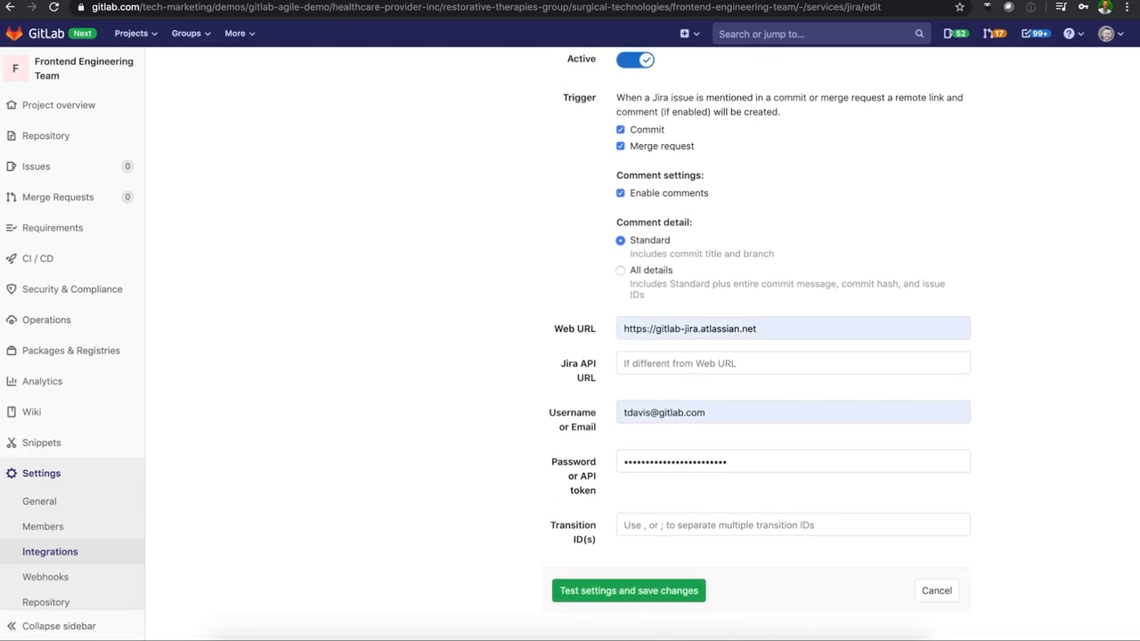
{"action": "mouse_move", "coordinate": [809, 356]}
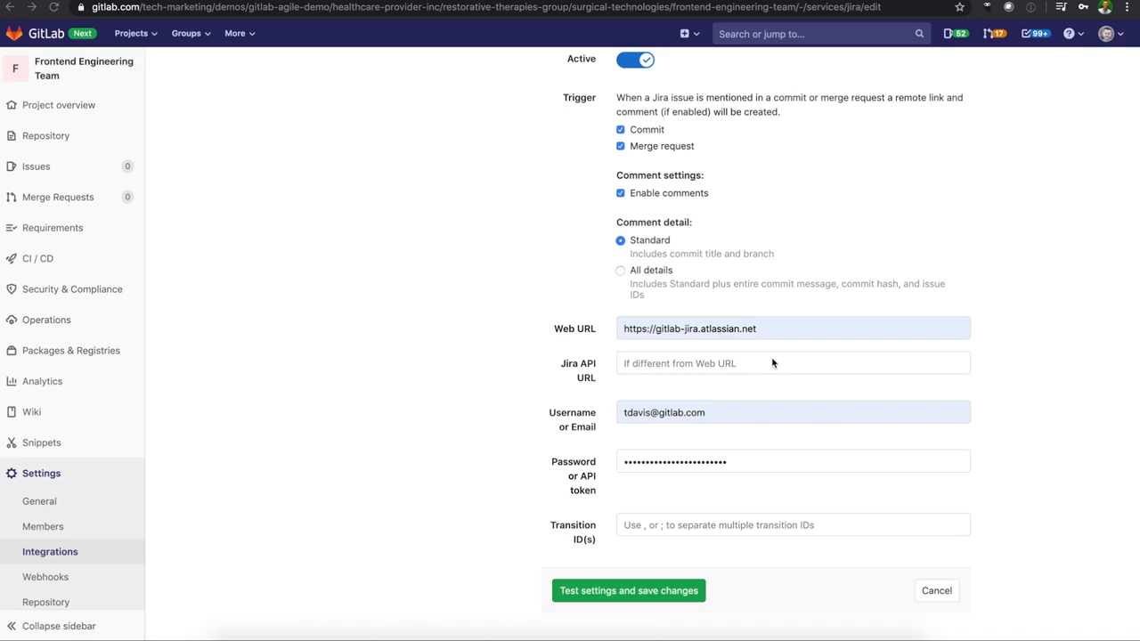
{"action": "mouse_move", "coordinate": [443, 32]}
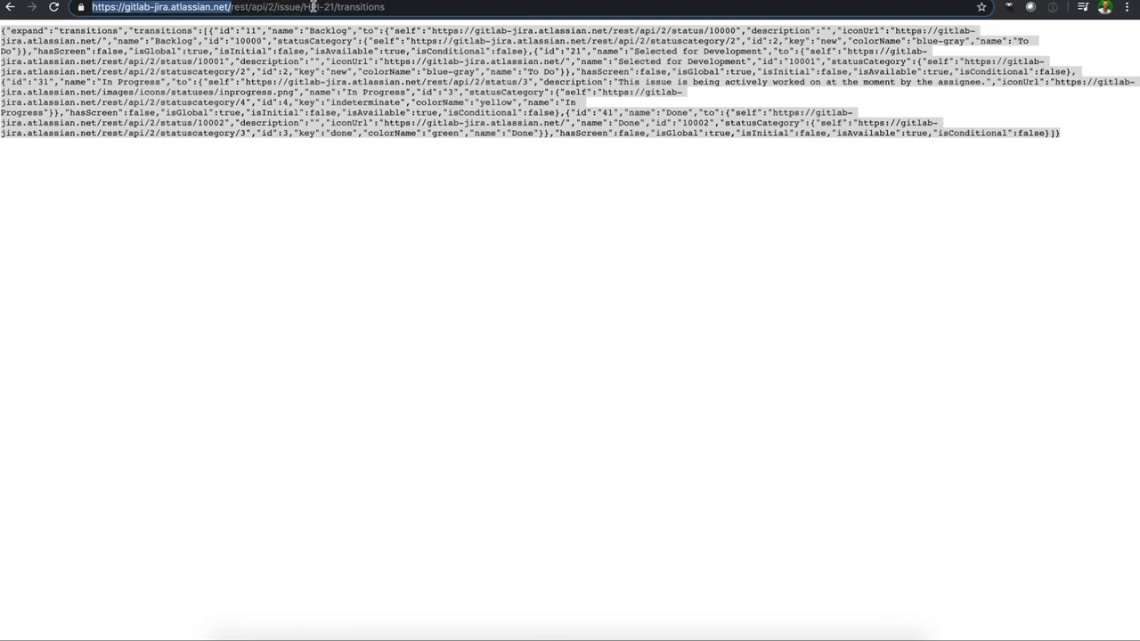
Request /rest/api/2/issue/HPI-21/transitions and copy the JSON response.
{"action": "double_click", "coordinate": [320, 7]}
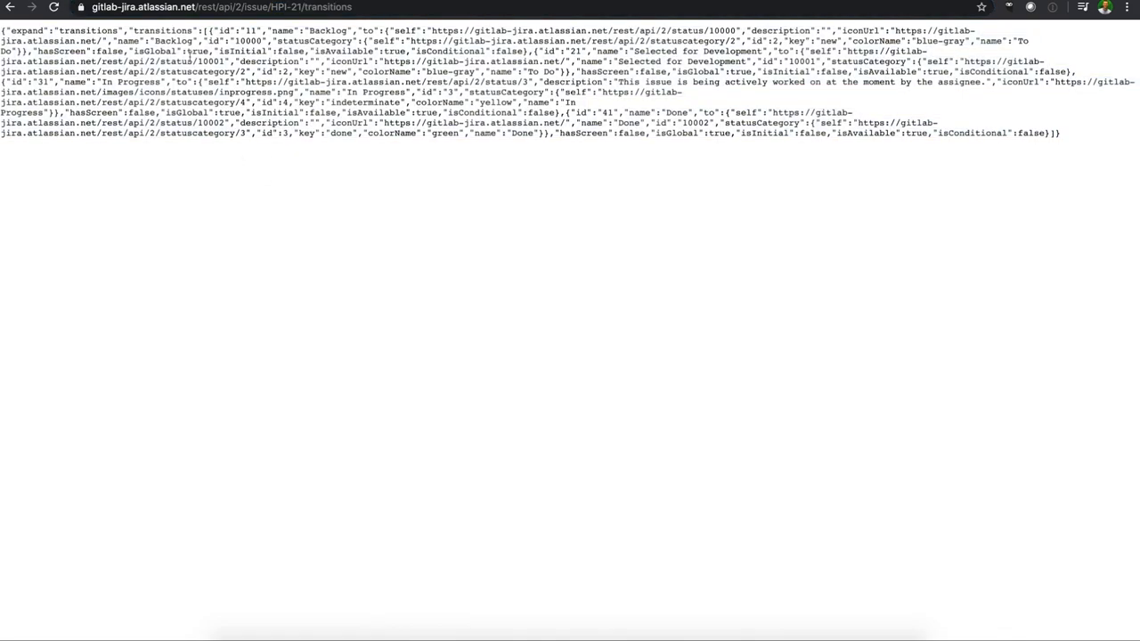
{"action": "double_click", "coordinate": [253, 30]}
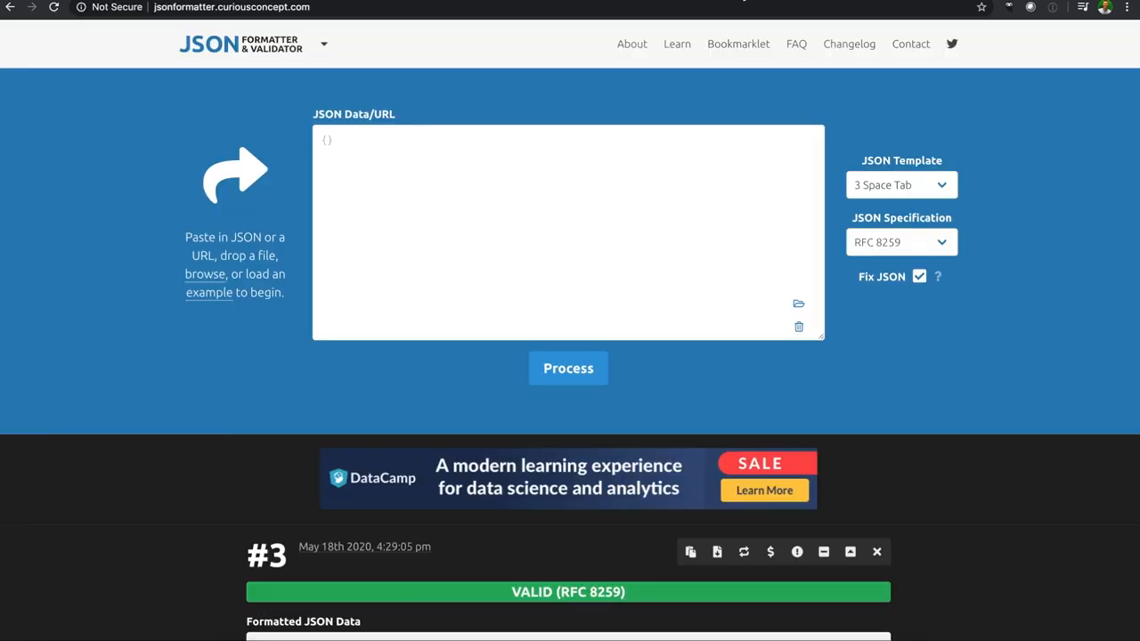
{"action": "scroll", "scroll_direction": "down", "scroll_amount": 3}
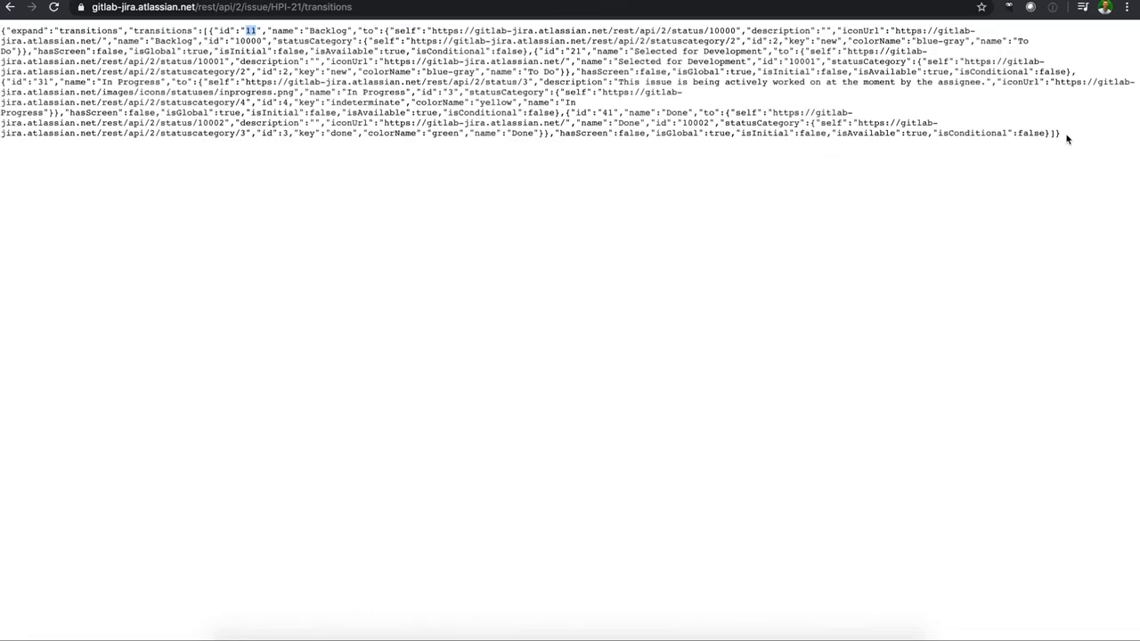
{"action": "key", "text": "ctrl+a"}
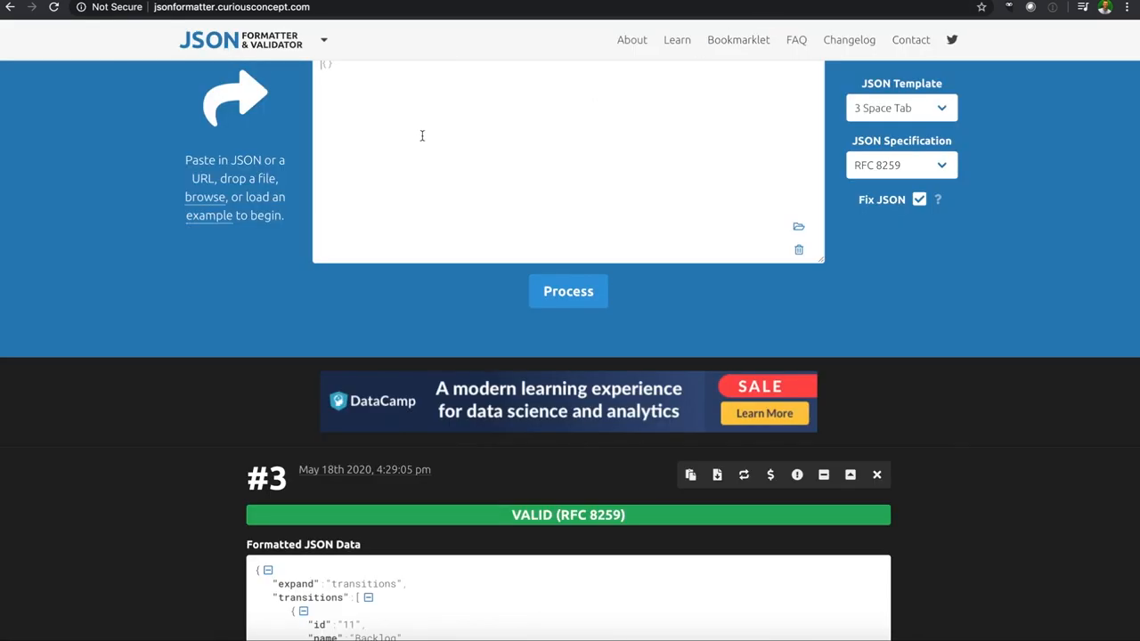
Read the formatted JSON for transition IDs Backlog 11, Selected 21, In Progress 31, Done 41.
{"action": "scroll", "scroll_direction": "down", "scroll_amount": 3}
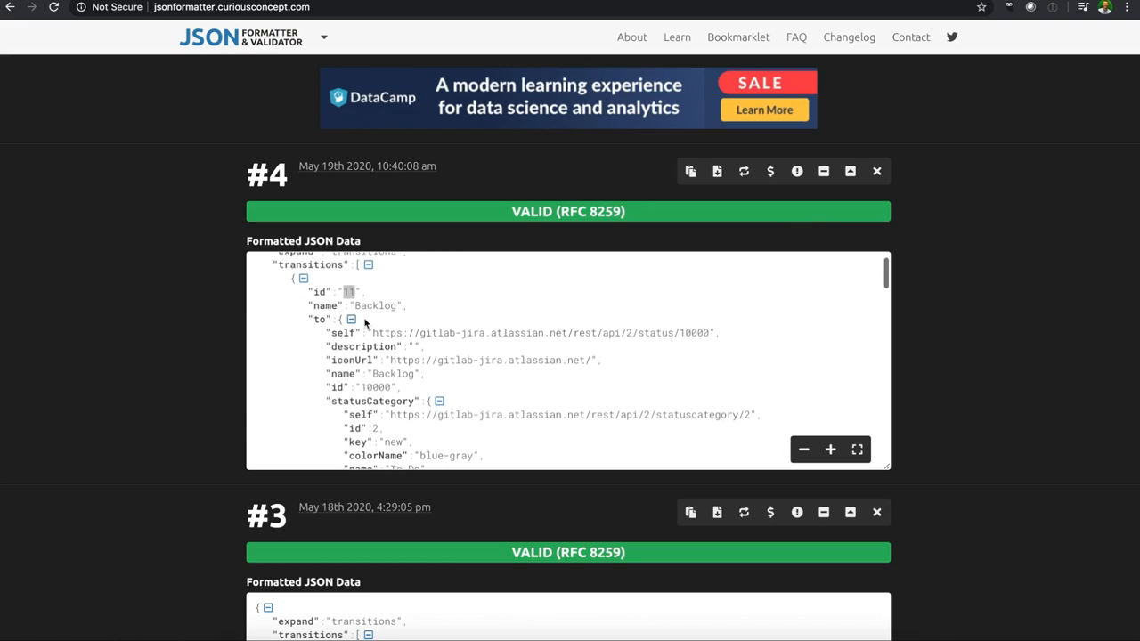
{"action": "scroll", "scroll_direction": "down", "scroll_amount": 3}
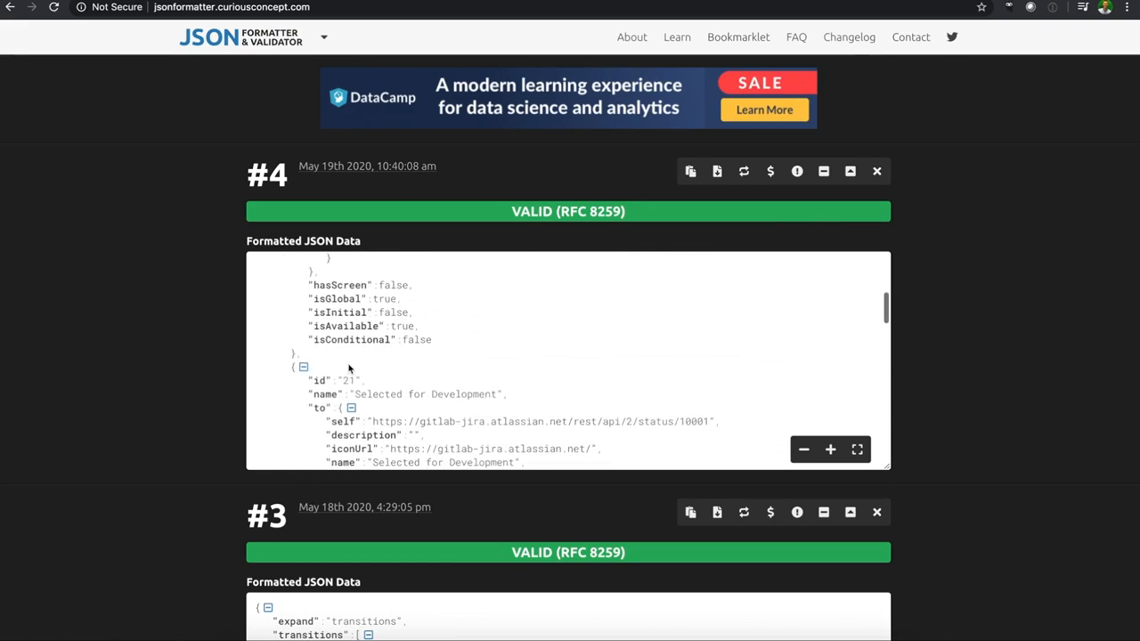
{"action": "scroll", "scroll_direction": "up", "scroll_amount": 3}
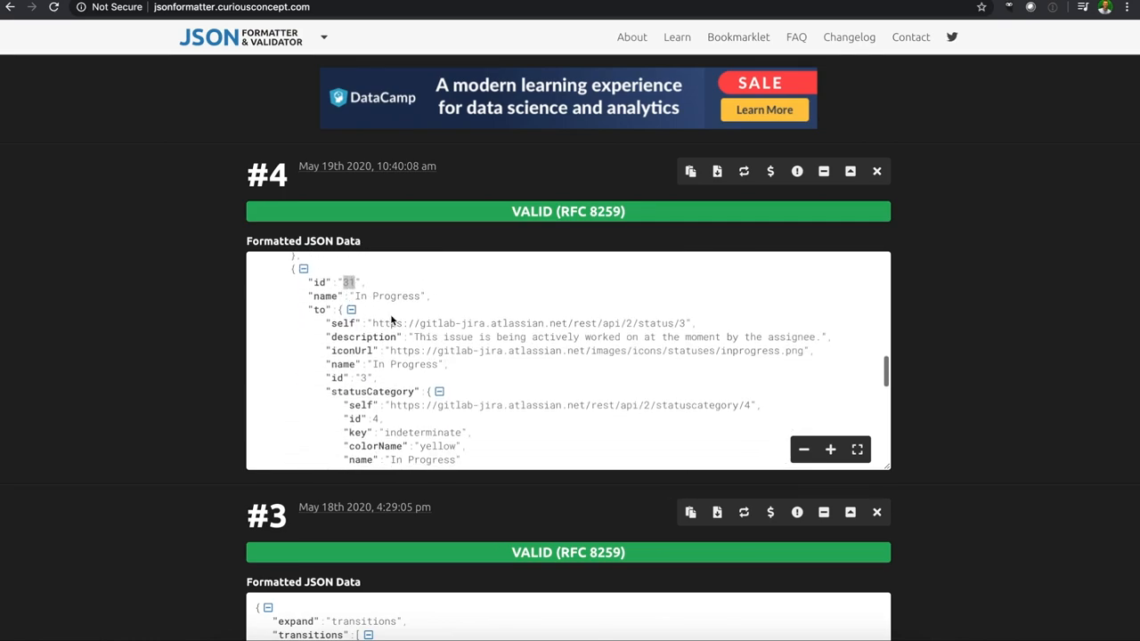
{"action": "scroll", "scroll_direction": "down", "scroll_amount": 3}
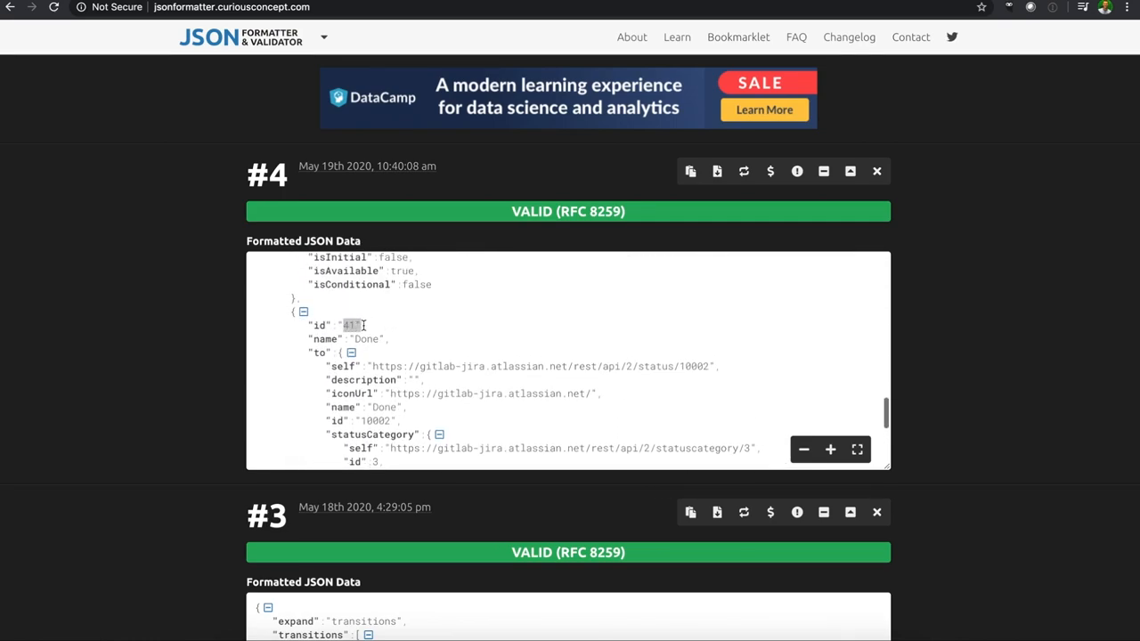
{"action": "scroll", "scroll_direction": "up", "scroll_amount": 3}
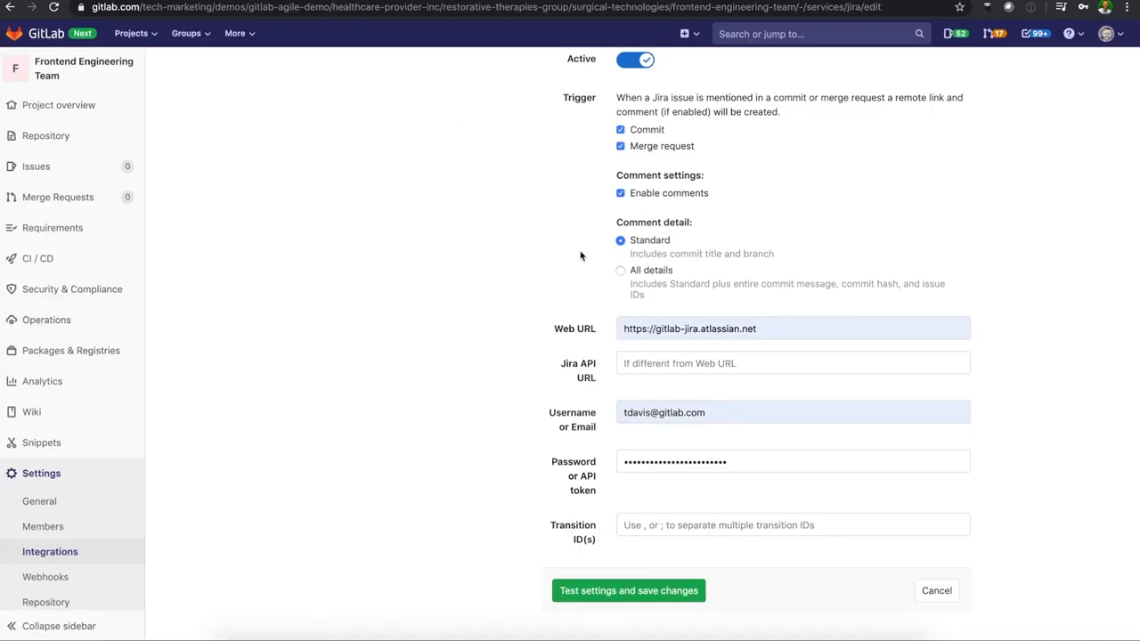
Enter transition IDs 11,21,31,41, save the Jira integration and dismiss the 1Password prompt.
{"action": "type", "text": "11,21,31,41"}
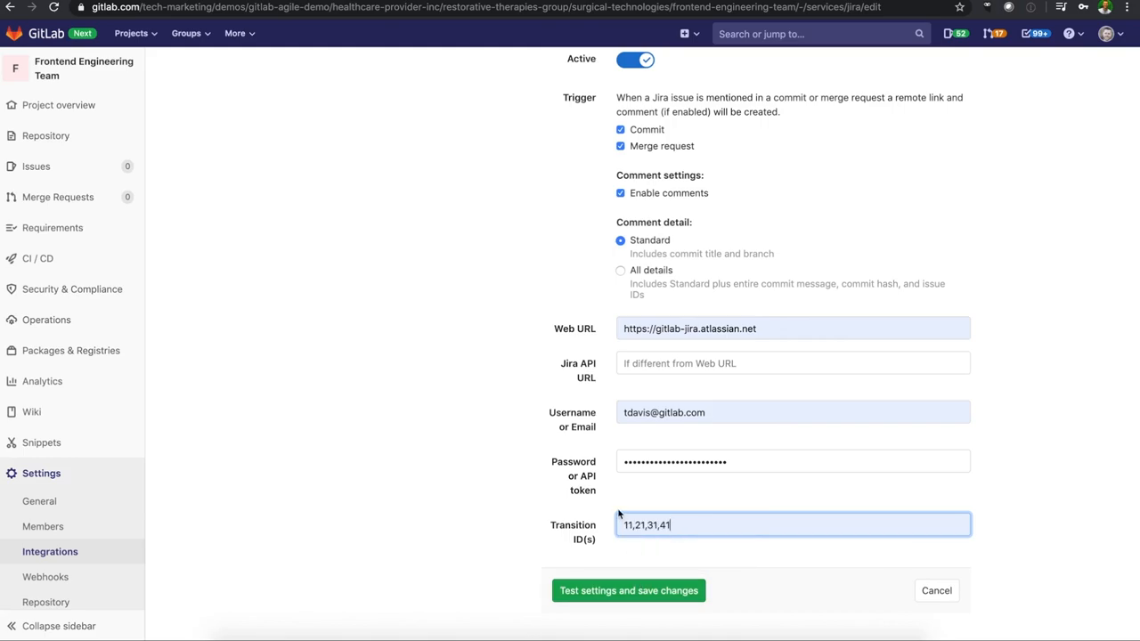
{"action": "left_click", "coordinate": [626, 591]}
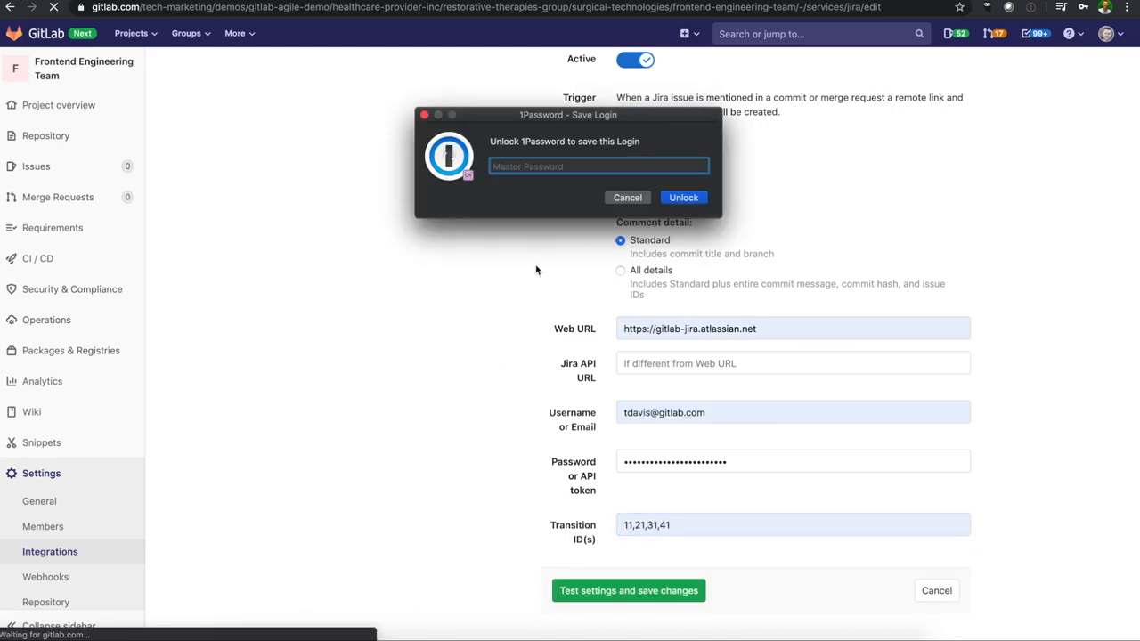
{"action": "left_click", "coordinate": [626, 592]}
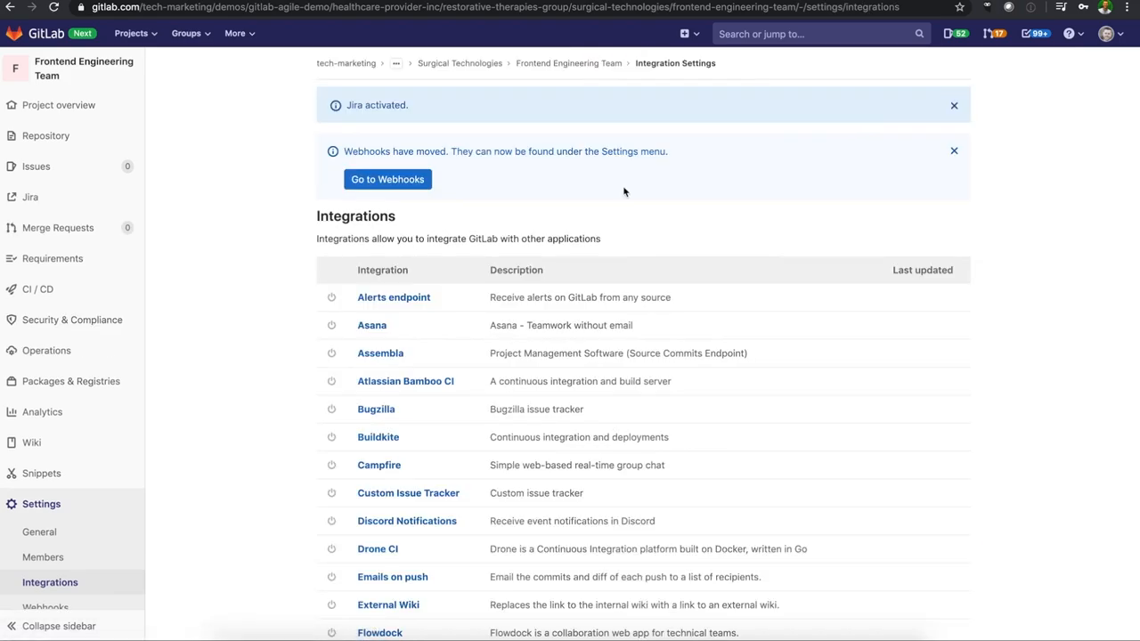
{"action": "mouse_move", "coordinate": [347, 103]}
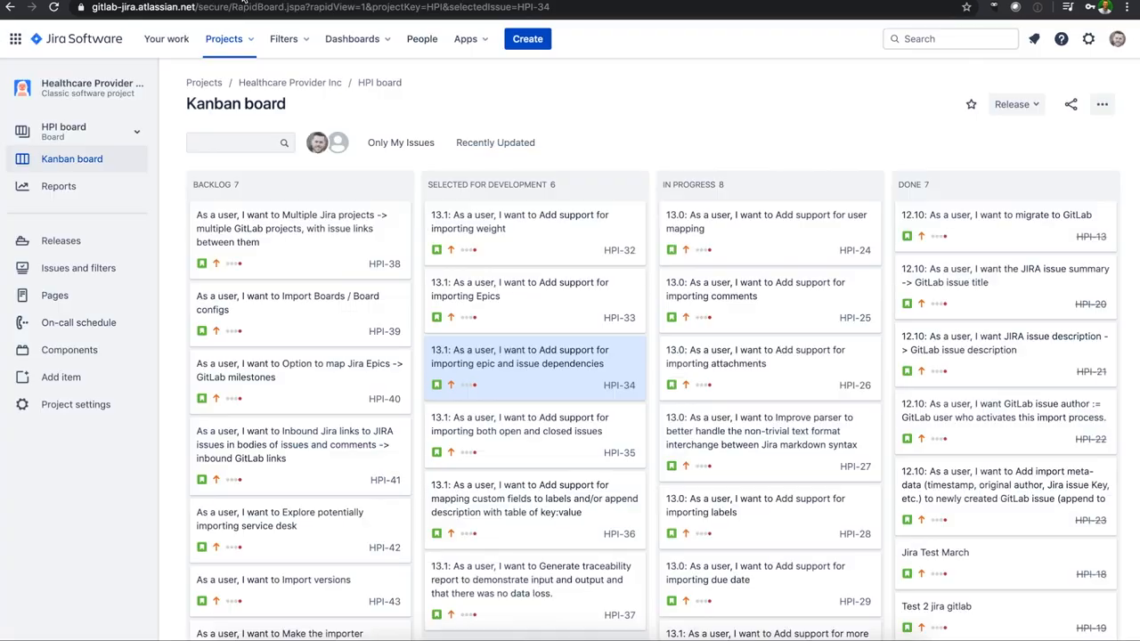
{"action": "mouse_move", "coordinate": [520, 356]}
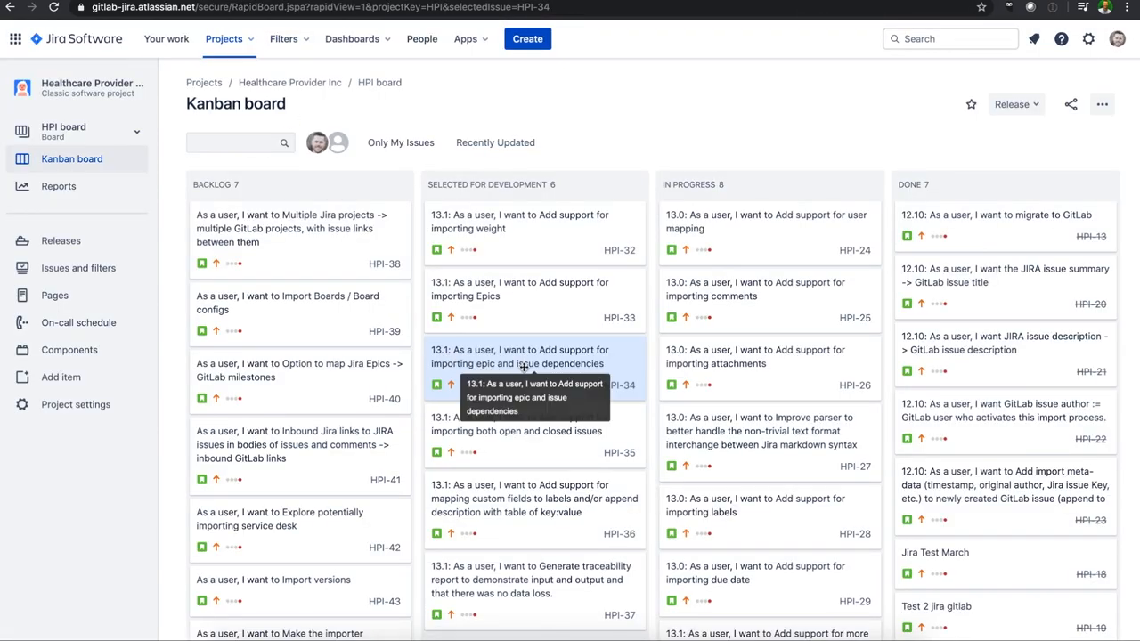
Open the HPI-34 card on the Kanban board and view its comments.
{"action": "left_click", "coordinate": [518, 356]}
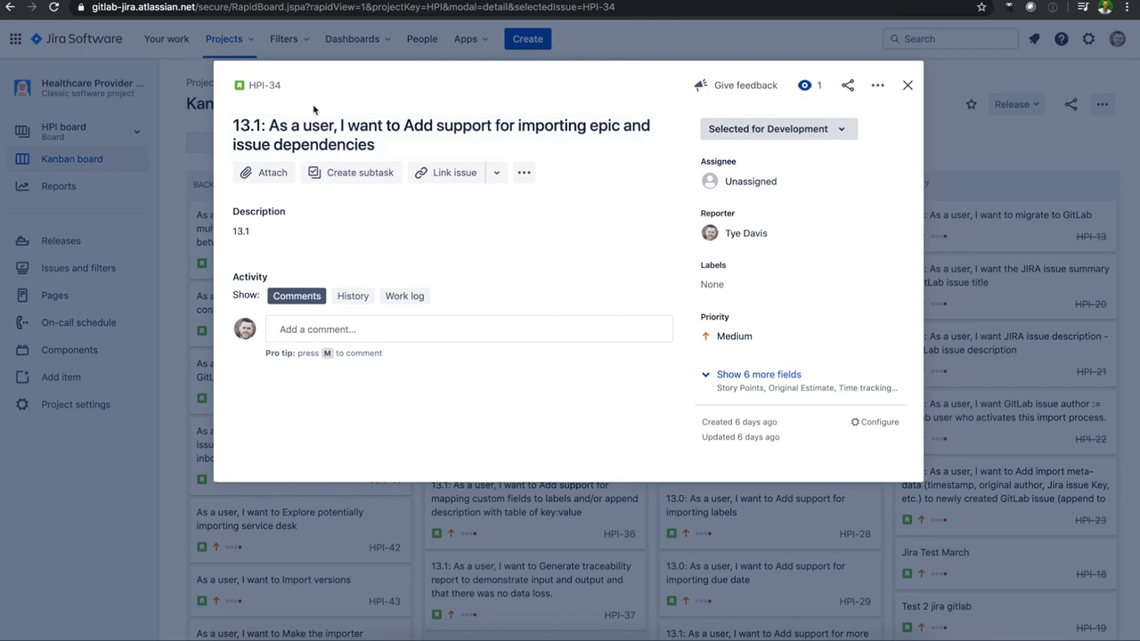
{"action": "mouse_move", "coordinate": [263, 86]}
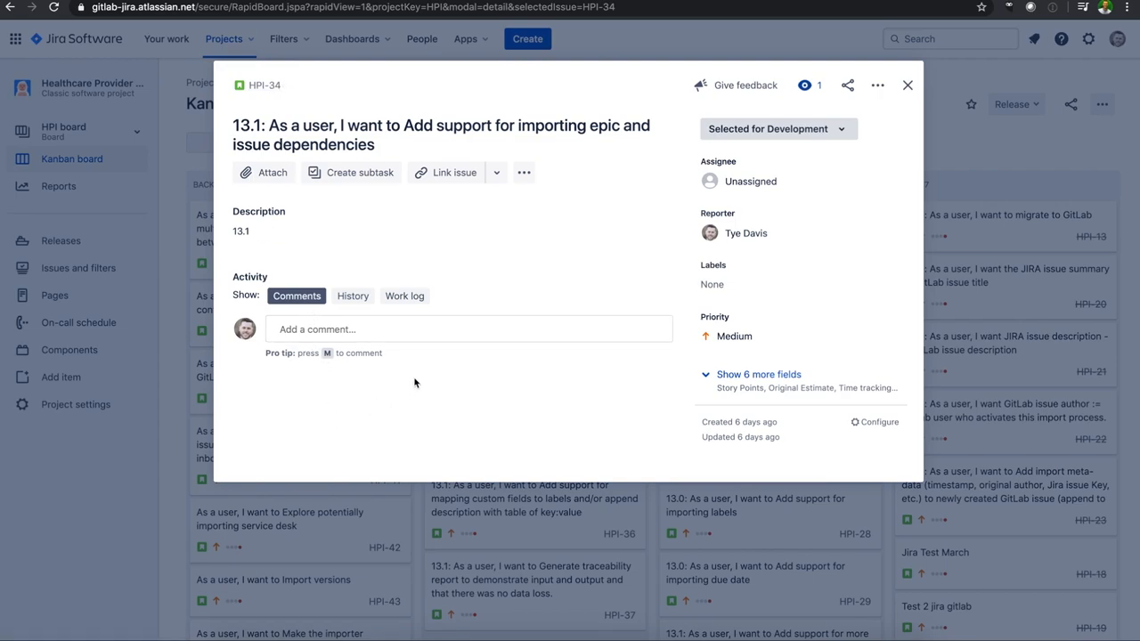
{"action": "left_click", "coordinate": [442, 135]}
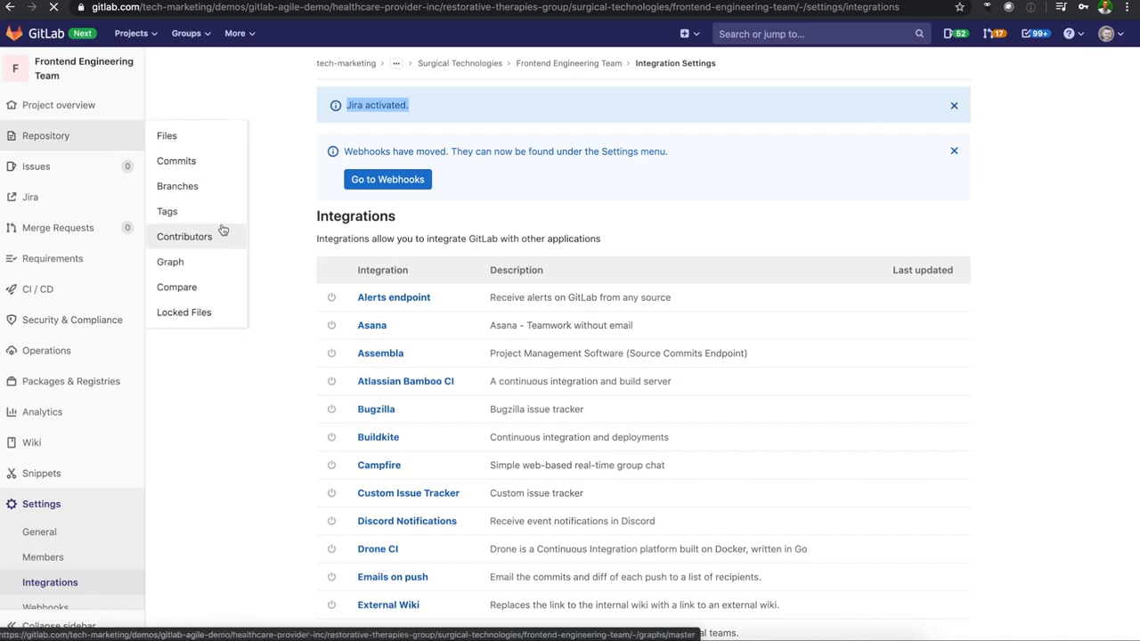
Open server.rb in the Web IDE, extend its greeting message and review the change.
{"action": "left_click", "coordinate": [168, 135]}
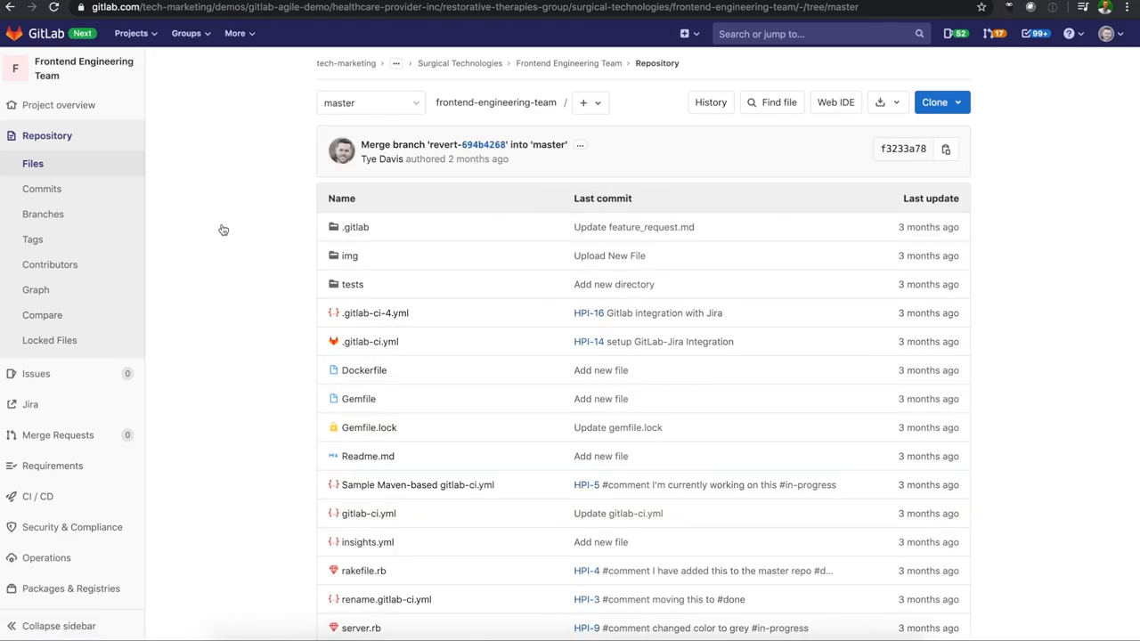
{"action": "scroll", "scroll_direction": "down", "scroll_amount": 3}
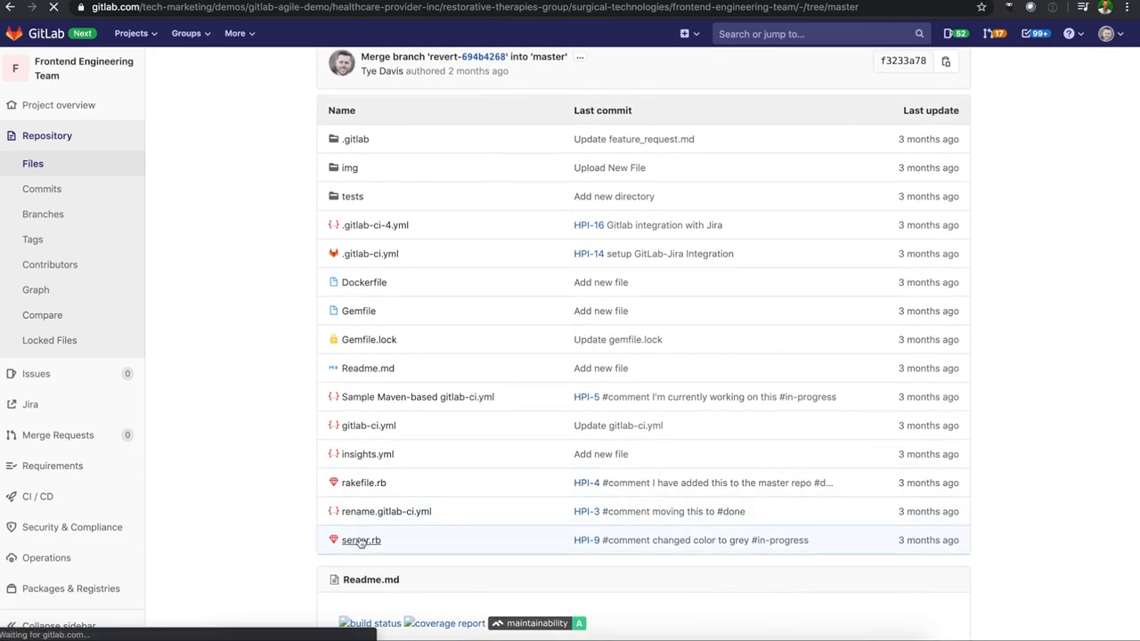
{"action": "mouse_move", "coordinate": [295, 347]}
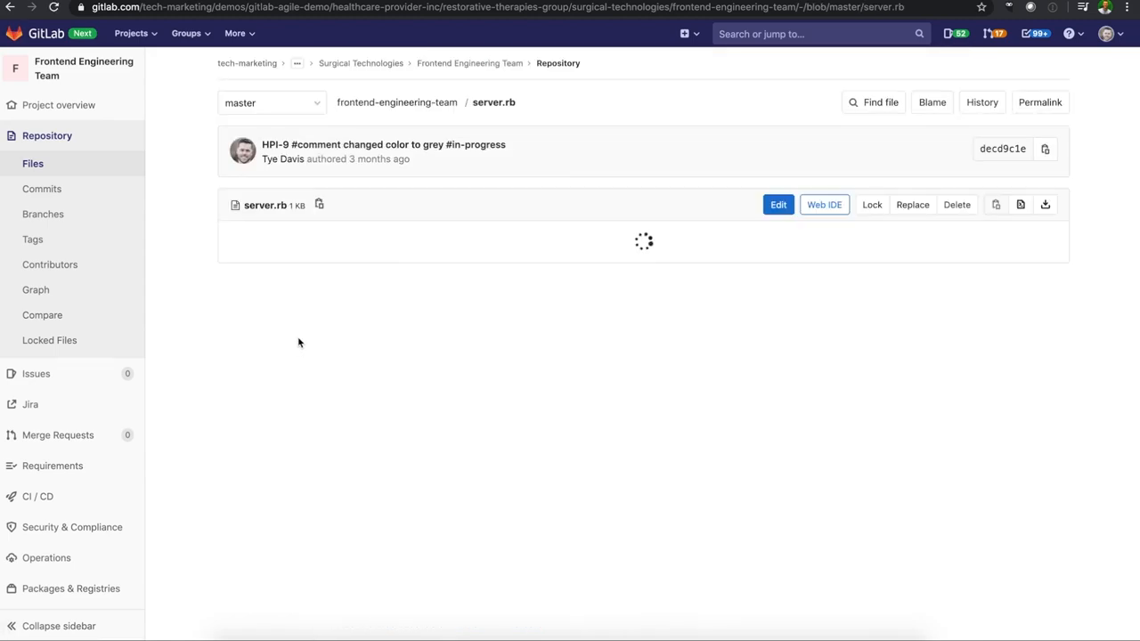
{"action": "left_click", "coordinate": [822, 205]}
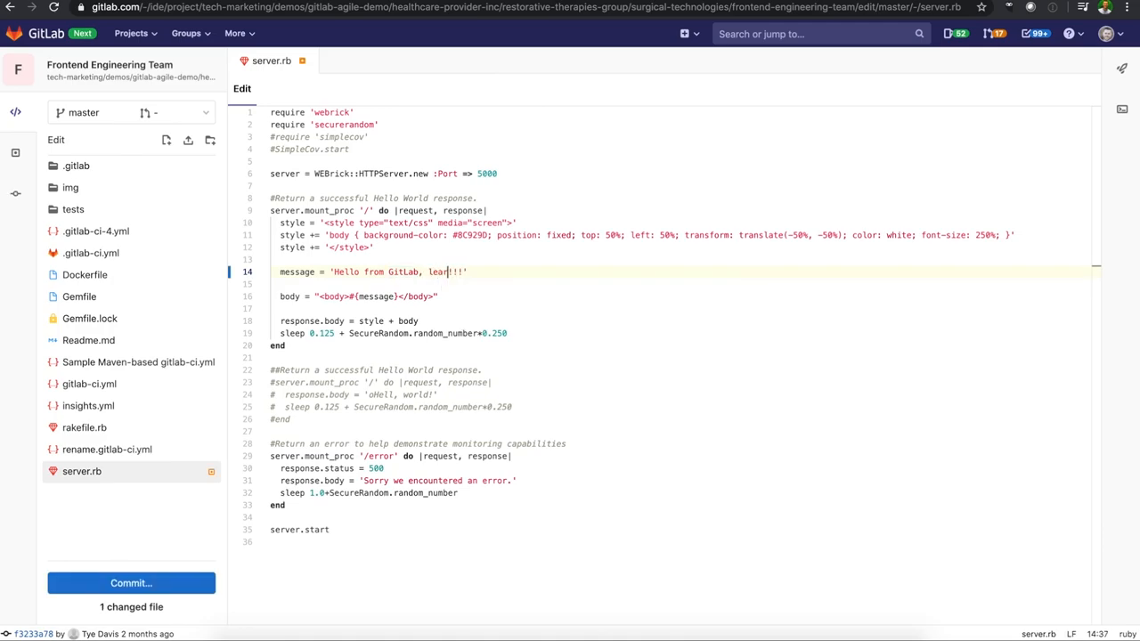
{"action": "left_click", "coordinate": [131, 582]}
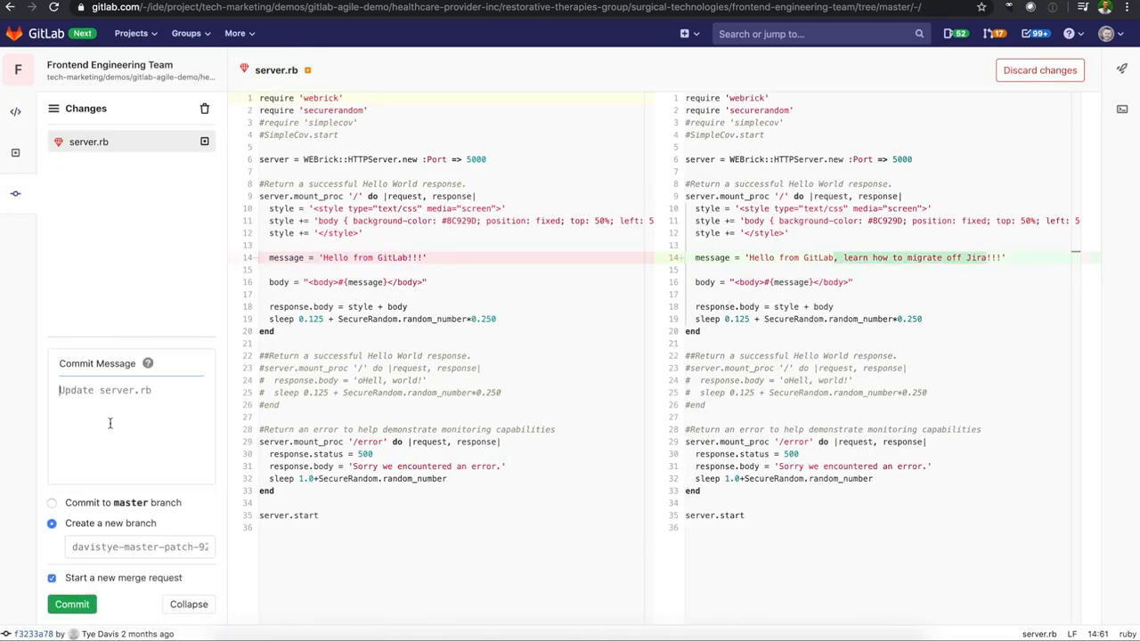
Commit as 'HPI-34 Now working on this issue' to new branch HPI-34-move-off-jira with a merge request.
{"action": "left_click", "coordinate": [132, 414]}
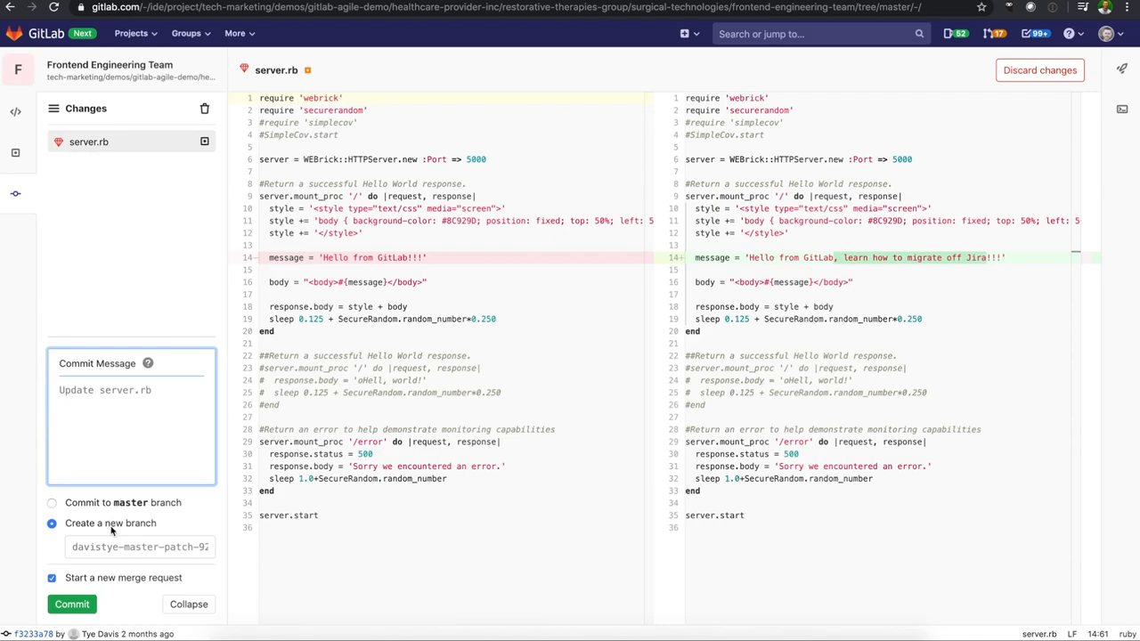
{"action": "left_click", "coordinate": [128, 390]}
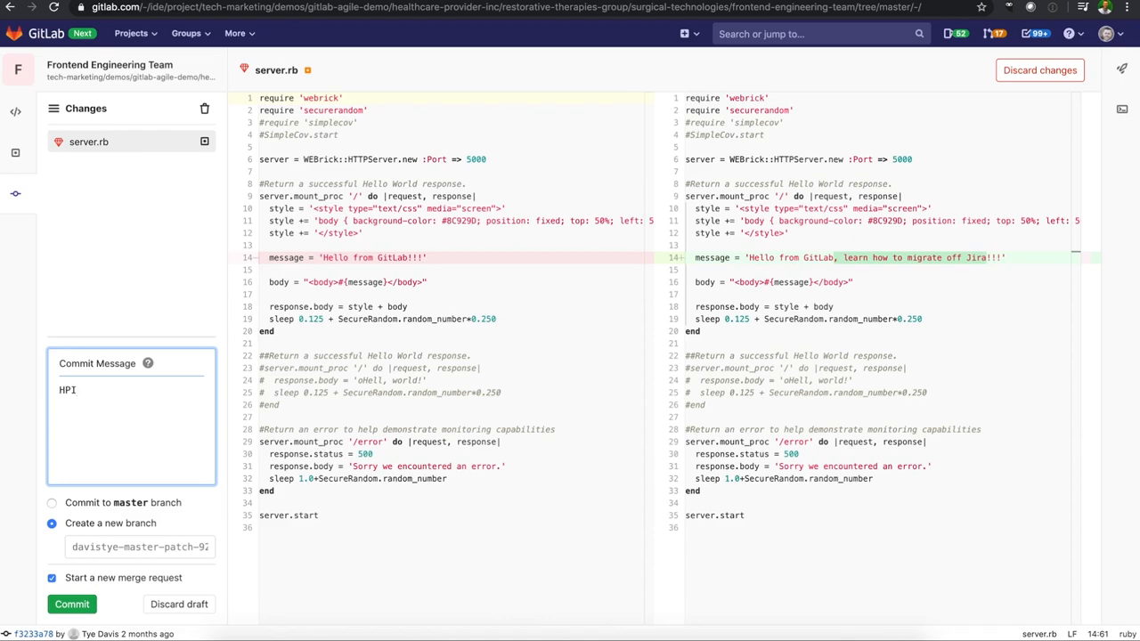
{"action": "type", "text": "-31"}
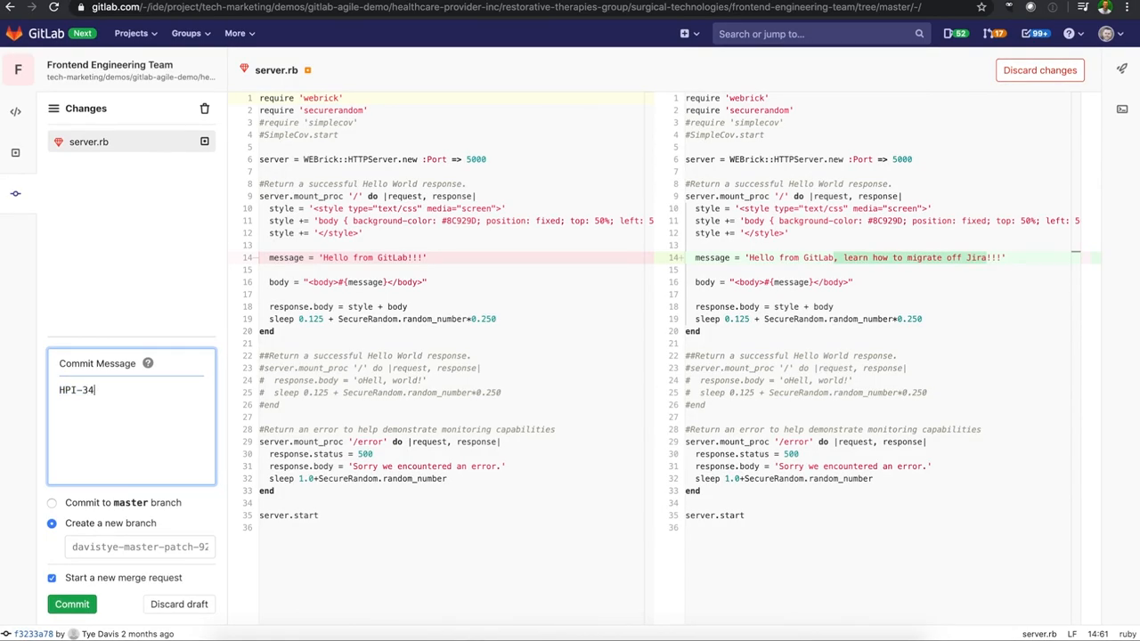
{"action": "type", "text": "Now working on this issue"}
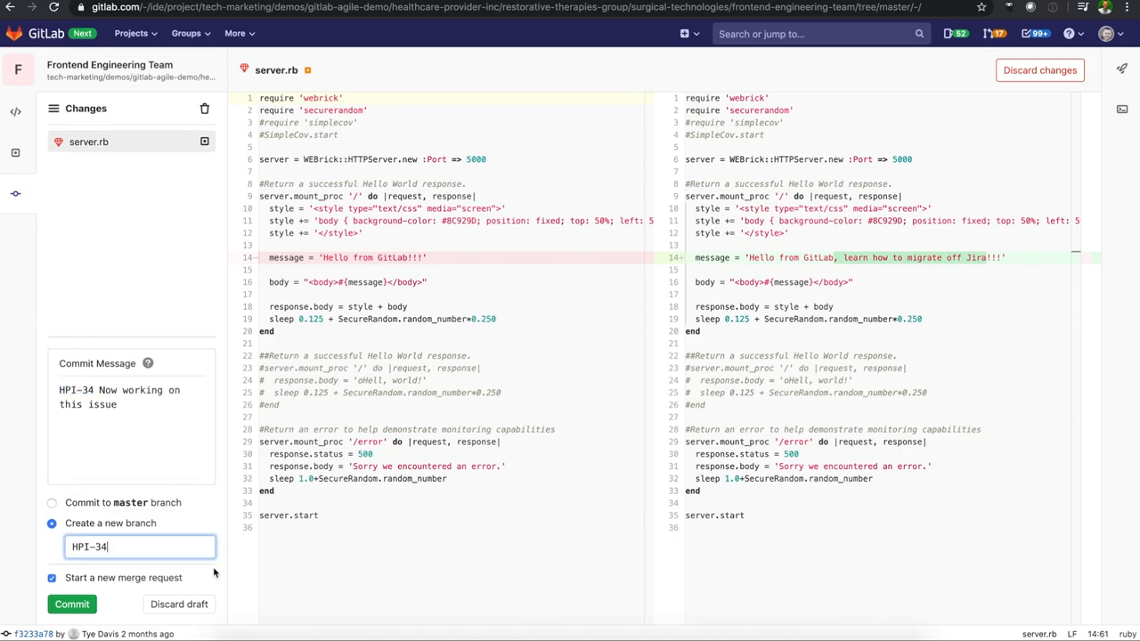
{"action": "type", "text": "-move"}
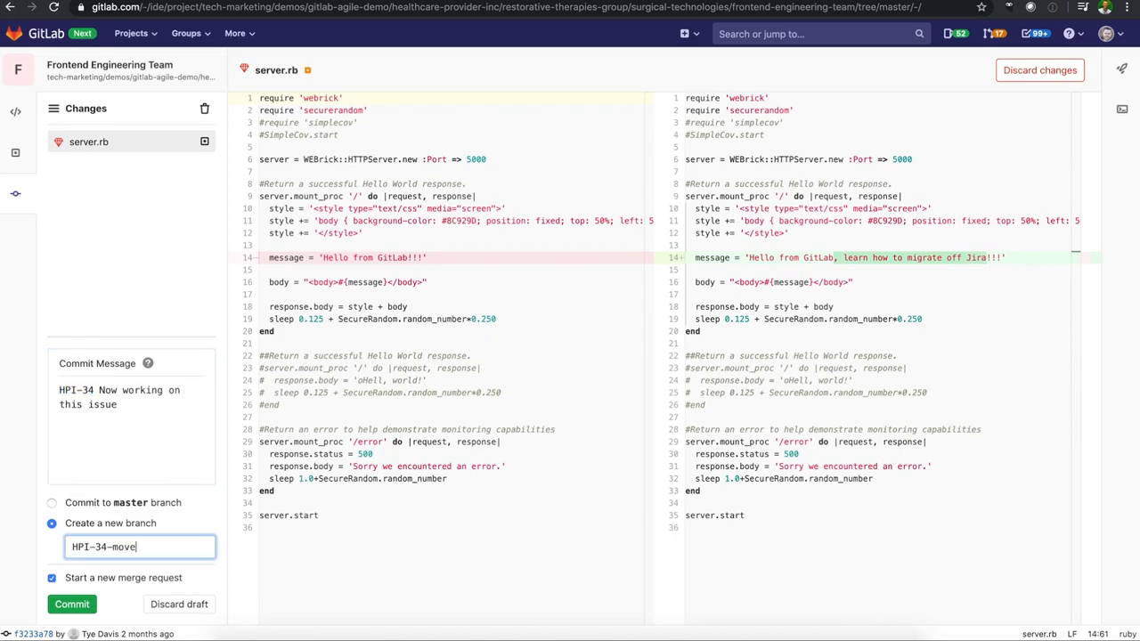
{"action": "type", "text": "-off-jira"}
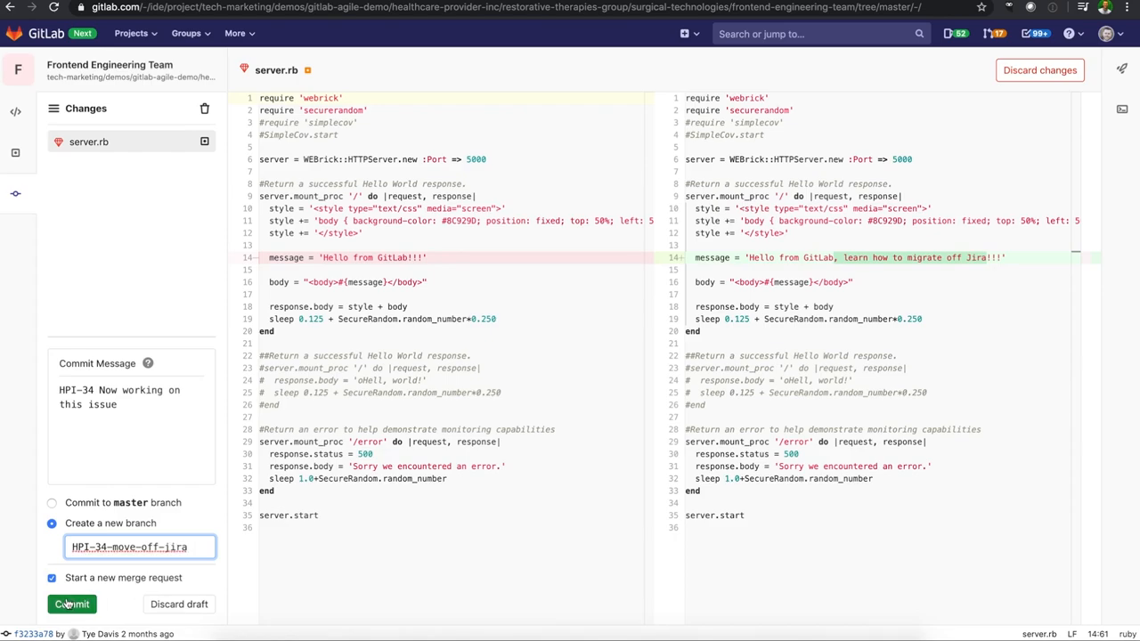
{"action": "left_click", "coordinate": [71, 604]}
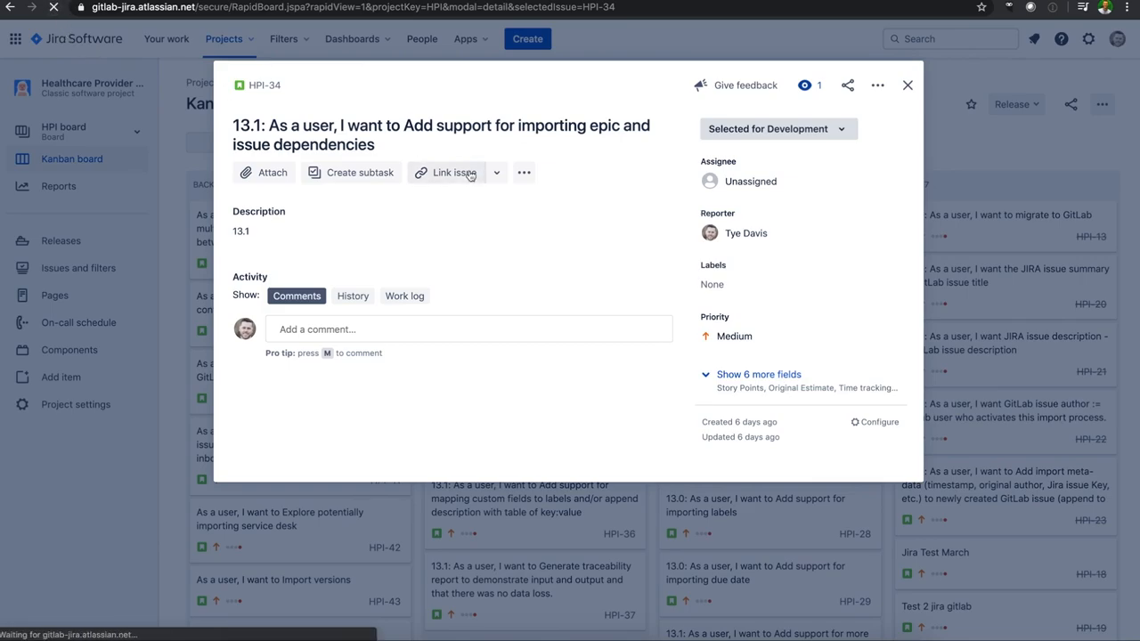
Reopen issue HPI-34 from the Kanban board to review its Web links and Activity.
{"action": "left_click", "coordinate": [908, 86]}
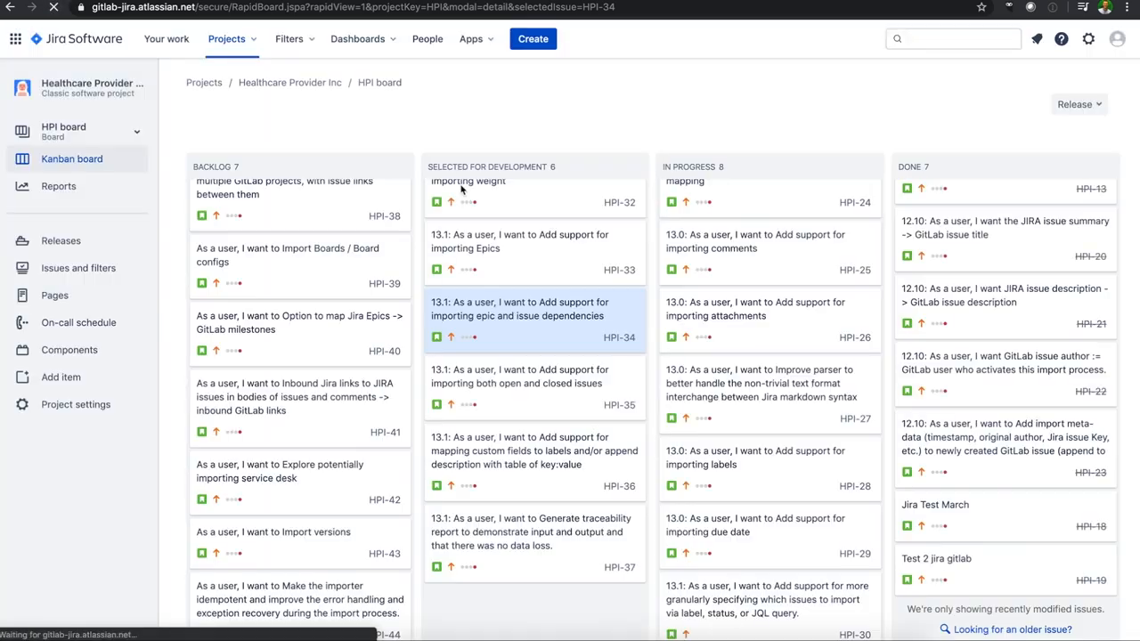
{"action": "left_click", "coordinate": [518, 319]}
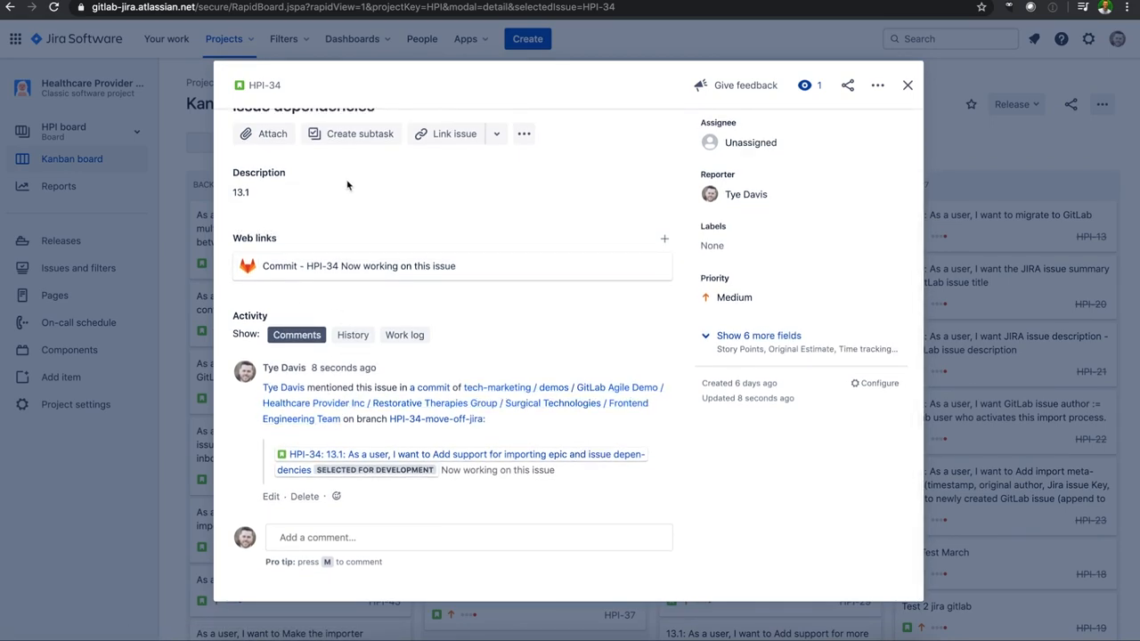
{"action": "mouse_move", "coordinate": [334, 411]}
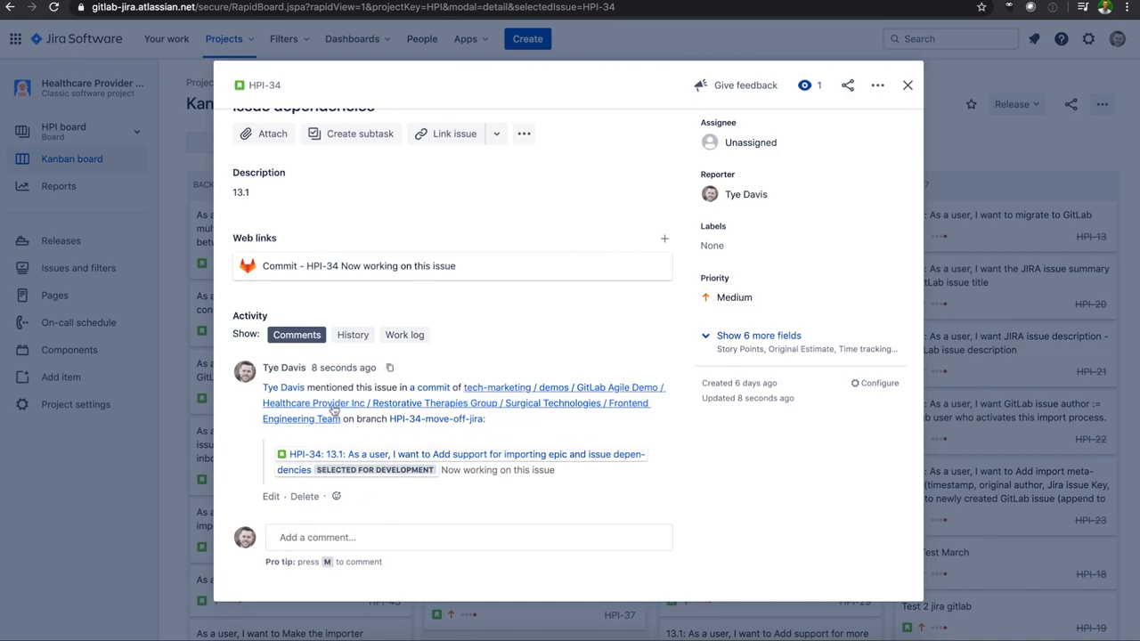
{"action": "mouse_move", "coordinate": [331, 454]}
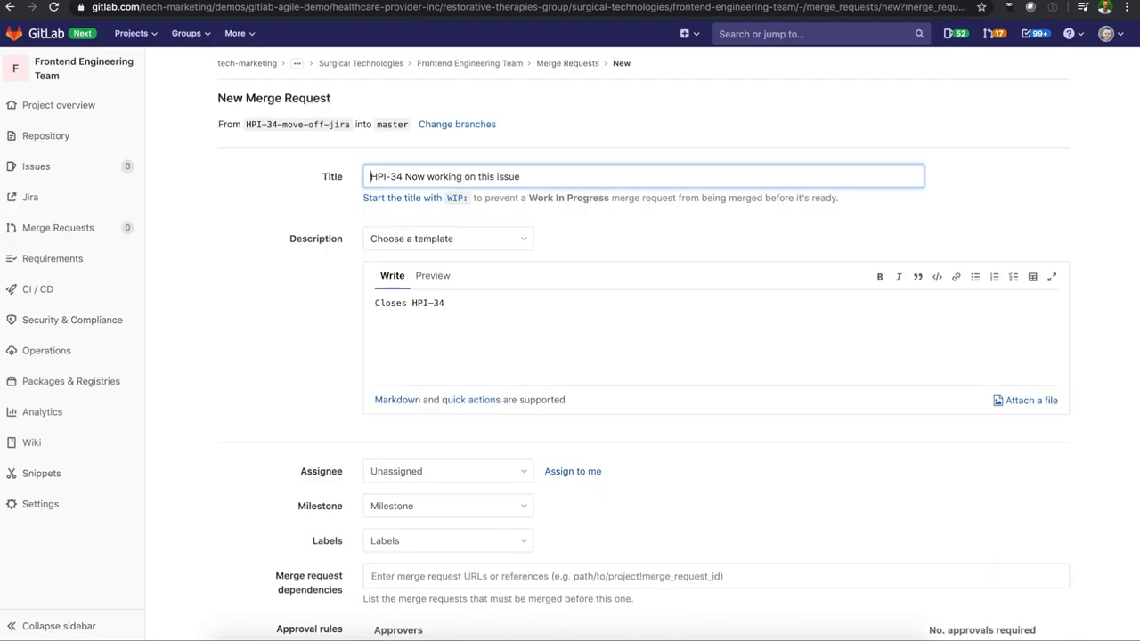
Submit the merge request 'HPI-34 Now working on this issue' from HPI-34-move-off-jira into master.
{"action": "scroll", "scroll_direction": "down", "scroll_amount": 3}
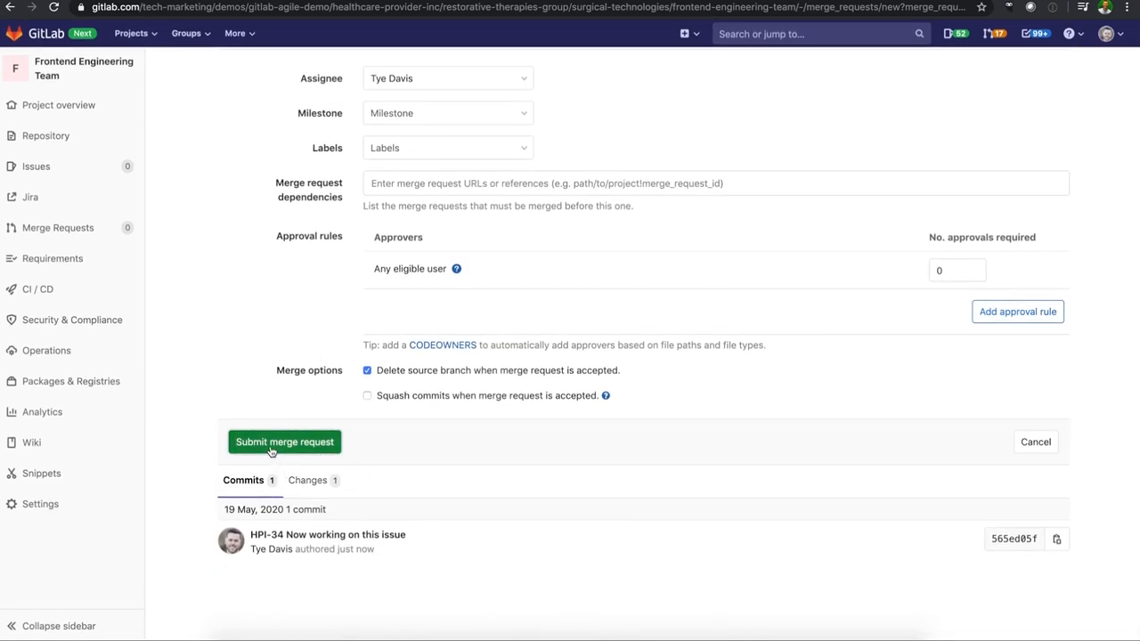
{"action": "left_click", "coordinate": [285, 442]}
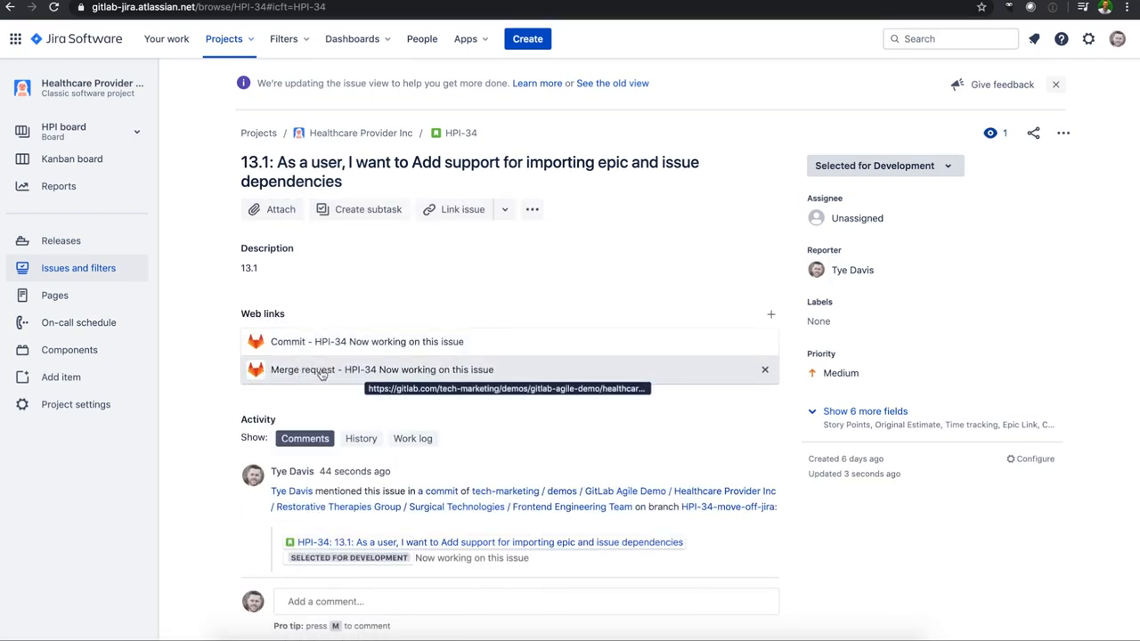
Follow the 'Merge request - HPI-34 Now working on this issue' web link into GitLab.
{"action": "right_click", "coordinate": [299, 369]}
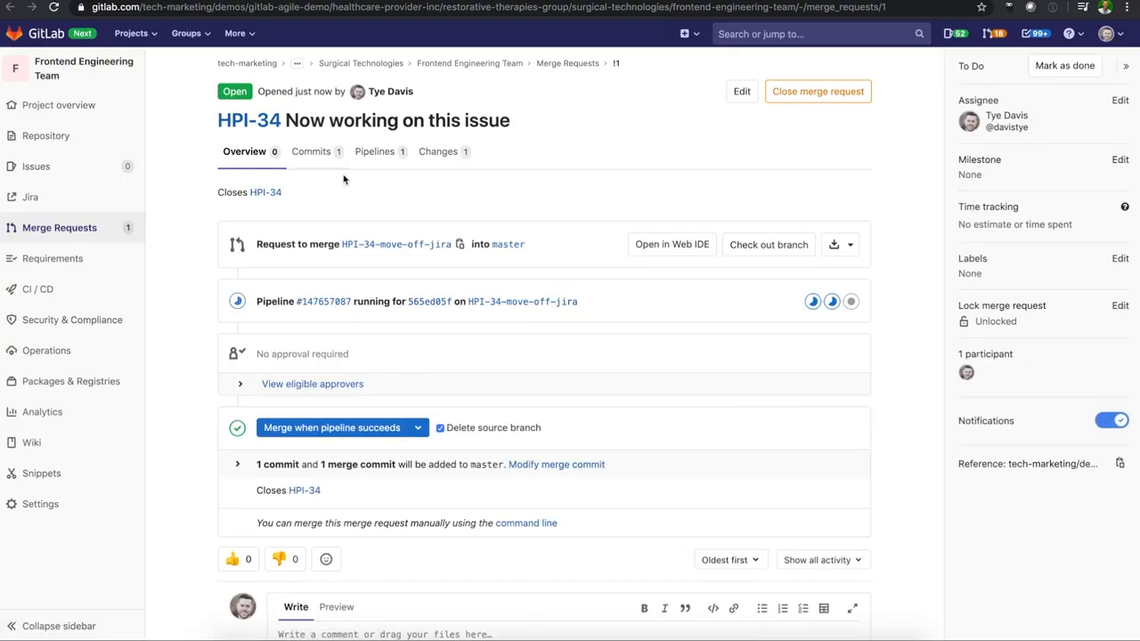
View commit 565ed05f's server.rb greeting diff, then return to the Jira HPI-34 issue.
{"action": "scroll", "scroll_direction": "down", "scroll_amount": 3}
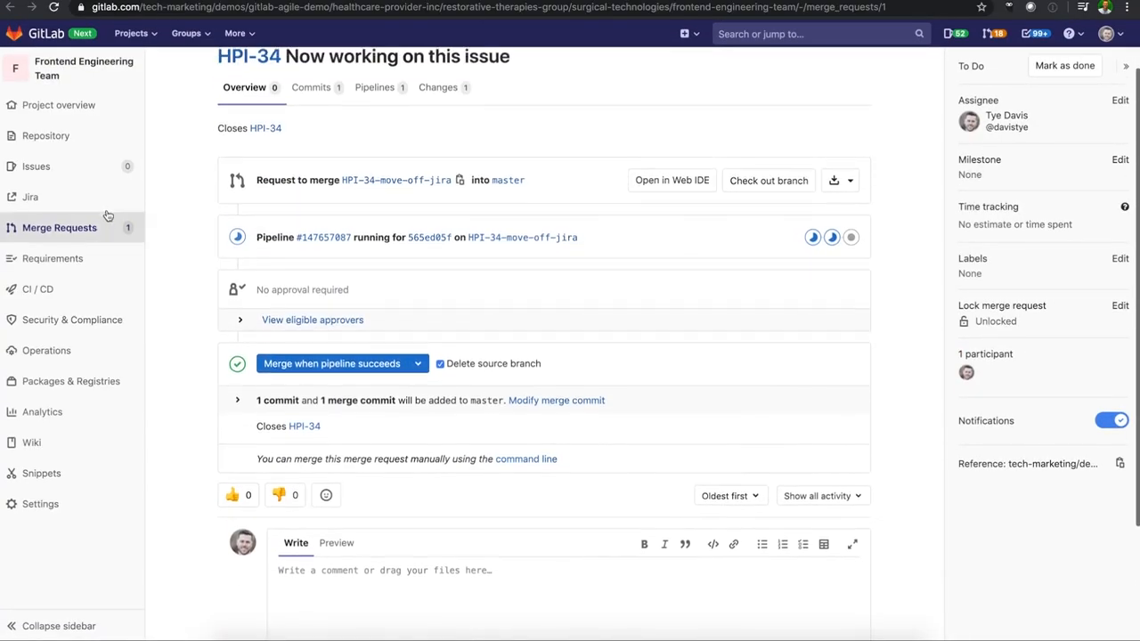
{"action": "left_click", "coordinate": [30, 196]}
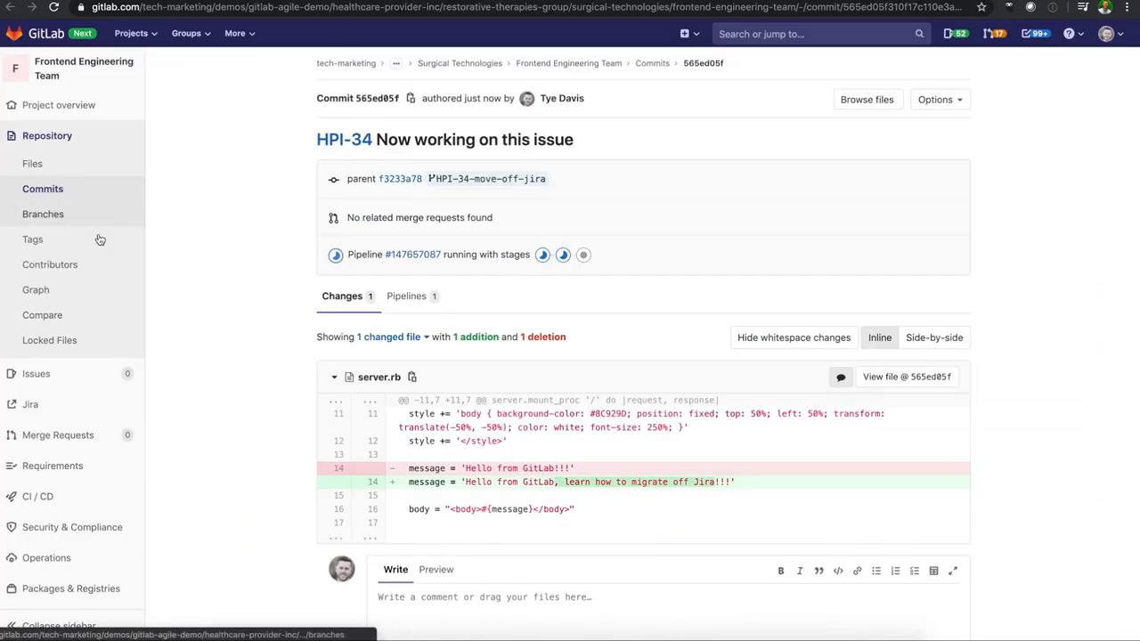
{"action": "left_click", "coordinate": [342, 138]}
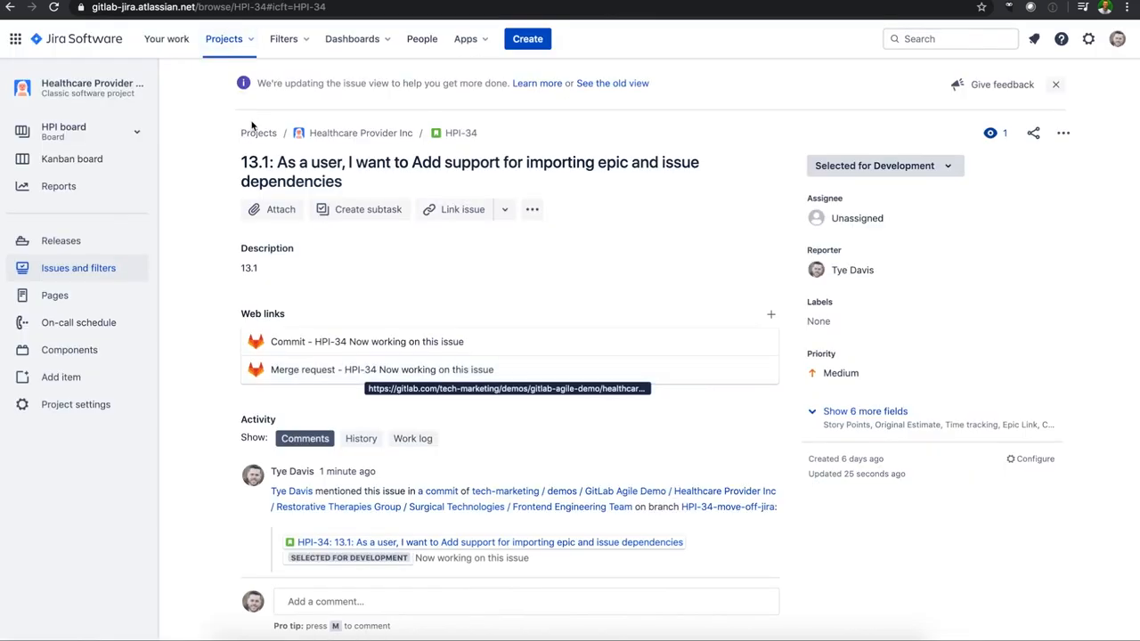
Scroll the HPI-34 issue to show its GitLab web links and mention comment.
{"action": "scroll", "scroll_direction": "down", "scroll_amount": 3}
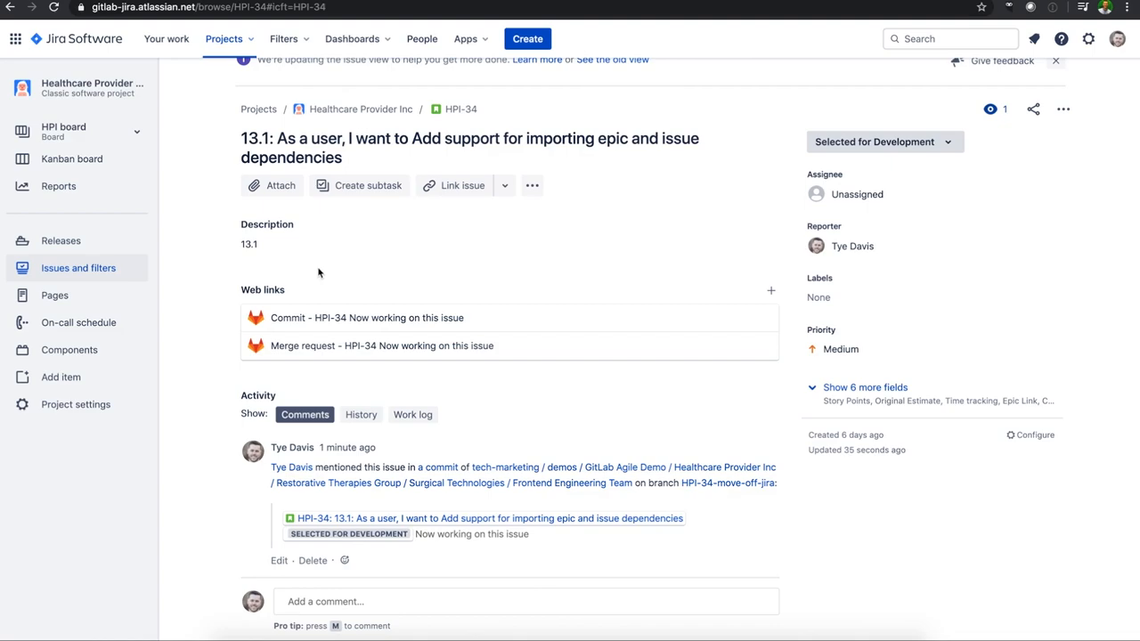
{"action": "mouse_move", "coordinate": [391, 271]}
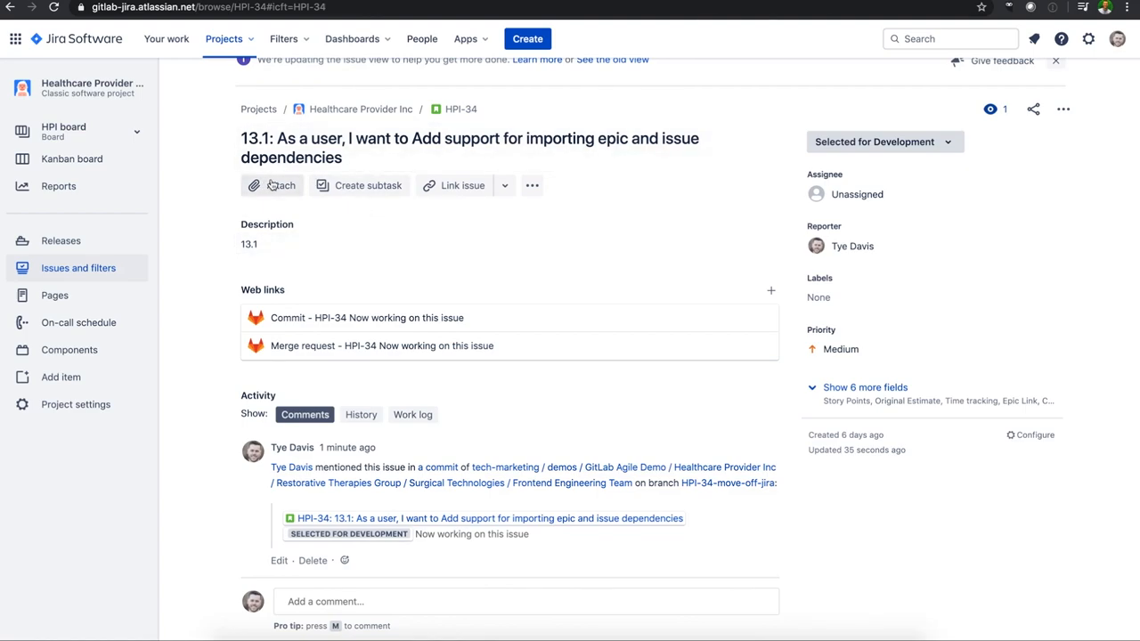
{"action": "mouse_move", "coordinate": [504, 236]}
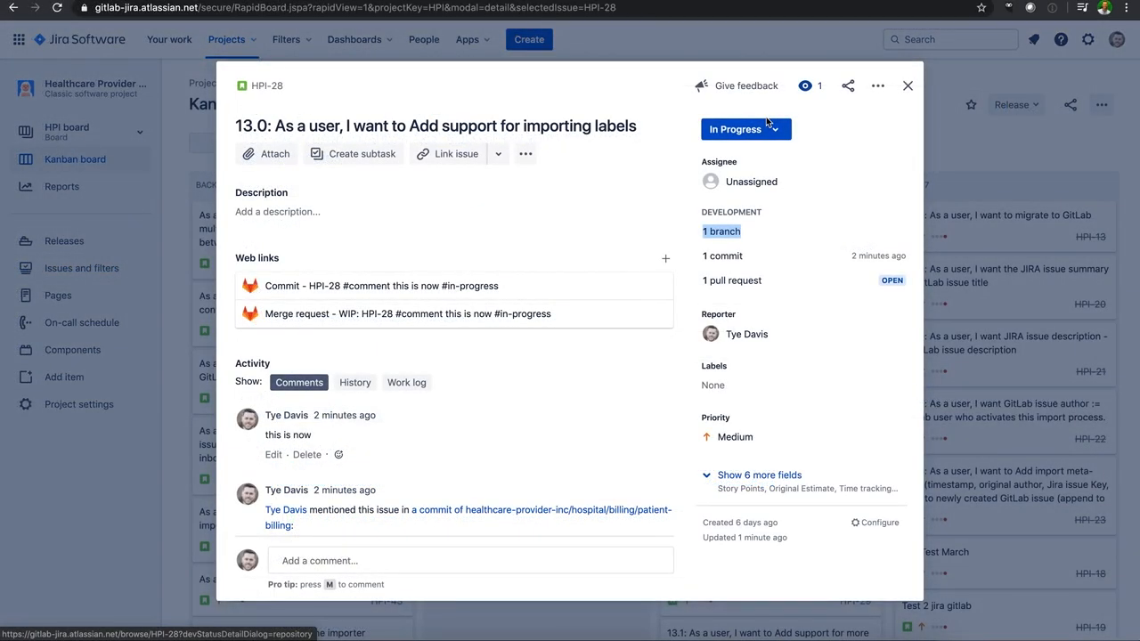
{"action": "mouse_move", "coordinate": [894, 92]}
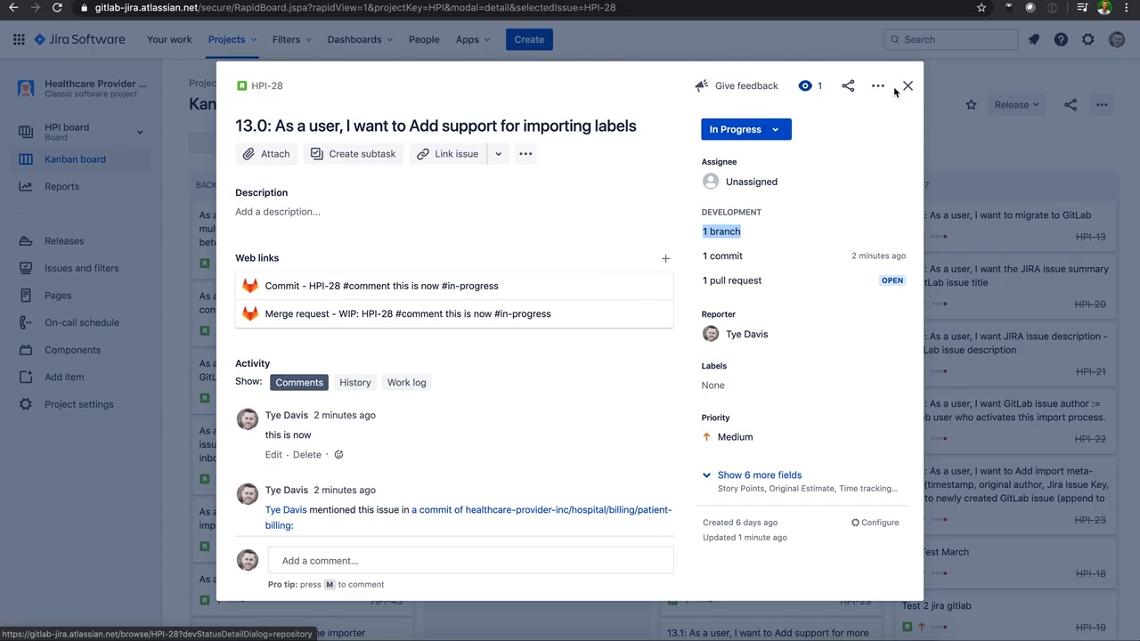